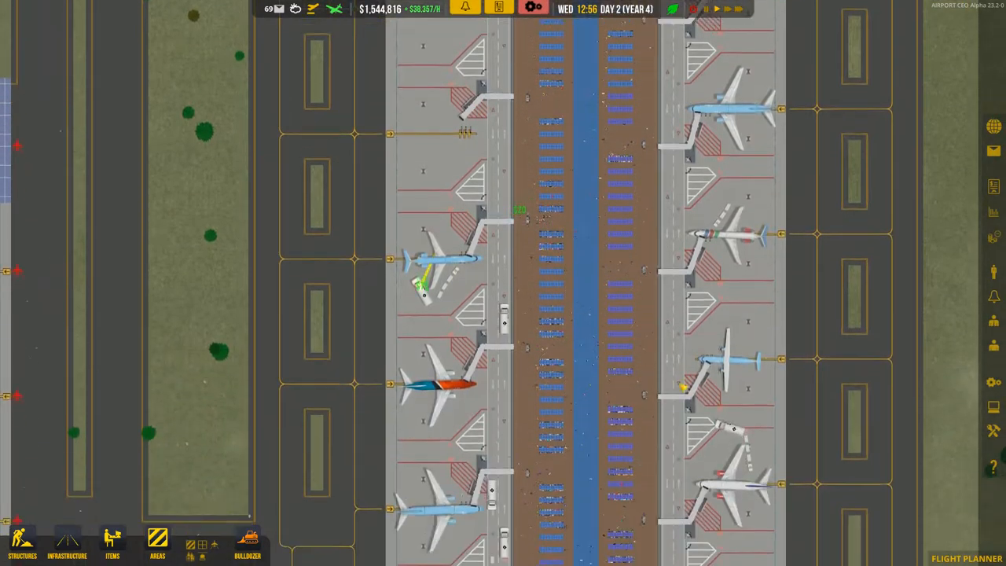
Select the small runway to view its details, showing 84% condition and open status.
left_click(967, 542)
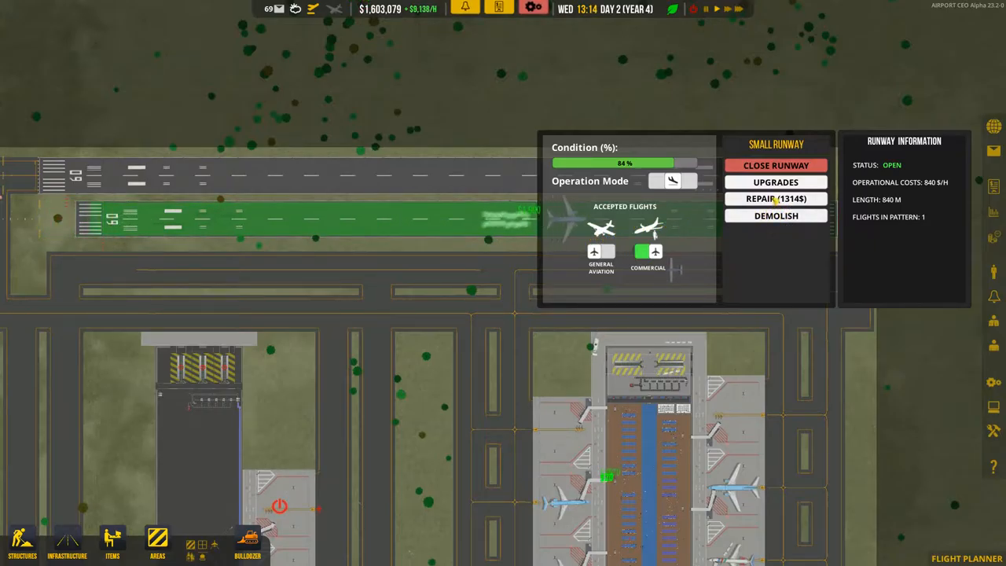
Repair the small runway to 98% and toggle its commercial flights setting.
left_click(776, 198)
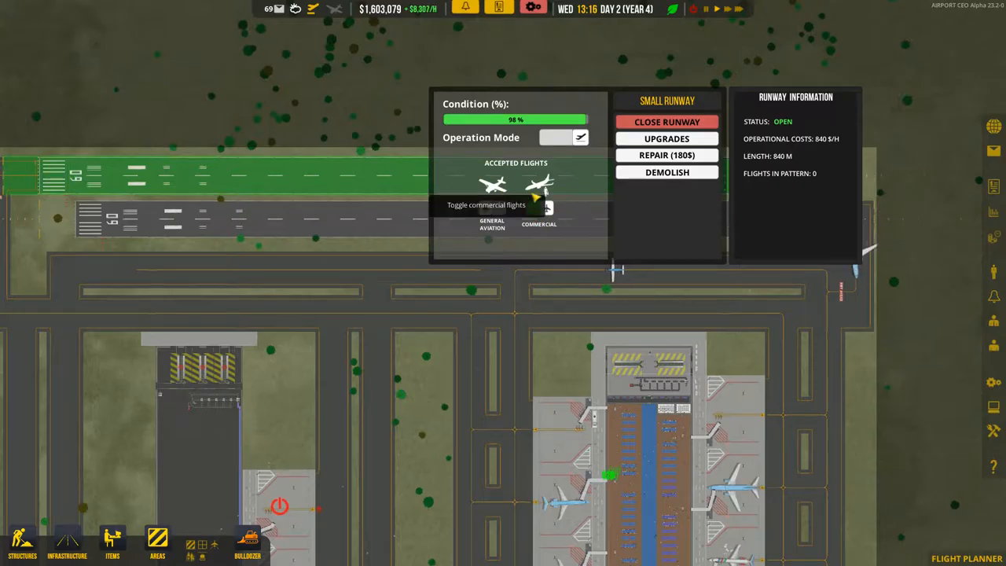
left_click(539, 208)
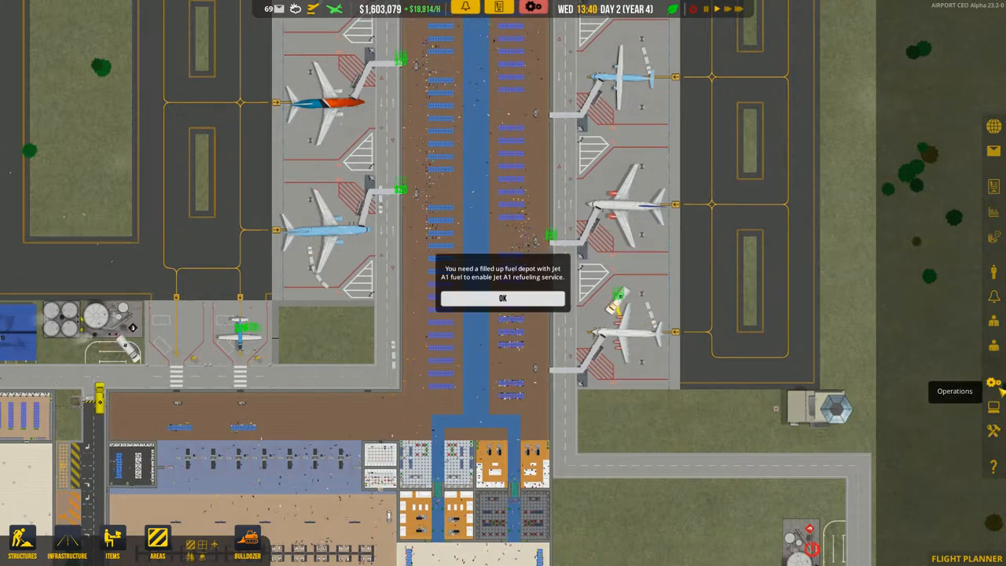
Go to Operations in the right sidebar and acknowledge the Jet A1 fuel depot warning.
left_click(994, 383)
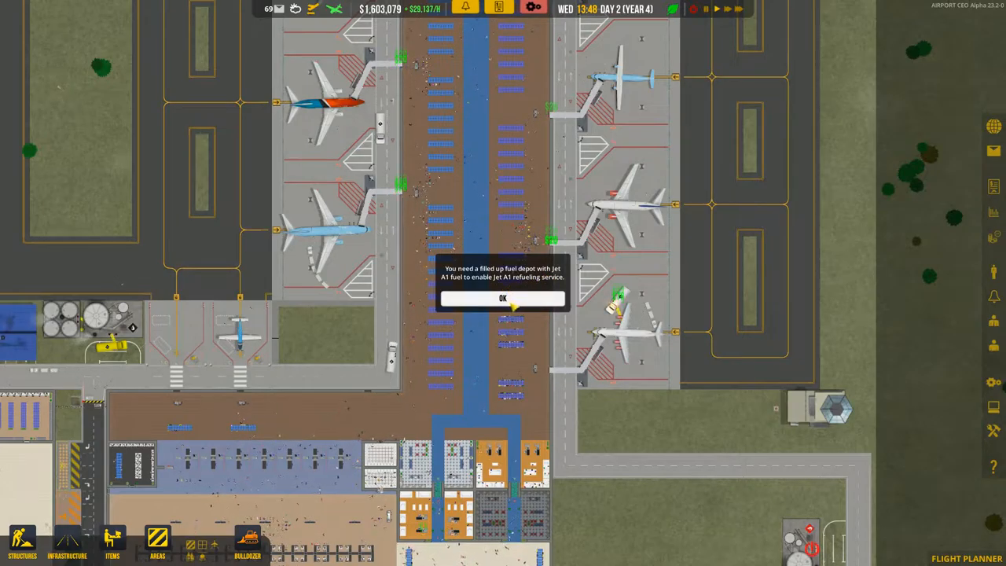
left_click(503, 298)
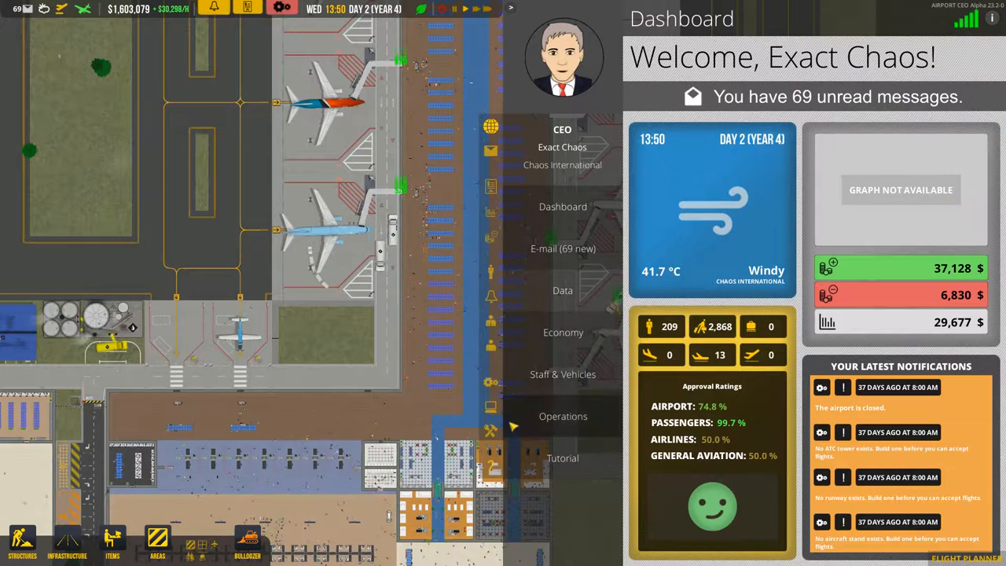
Choose Operations from the dashboard side menu, returning to the baggage hall view.
left_click(562, 416)
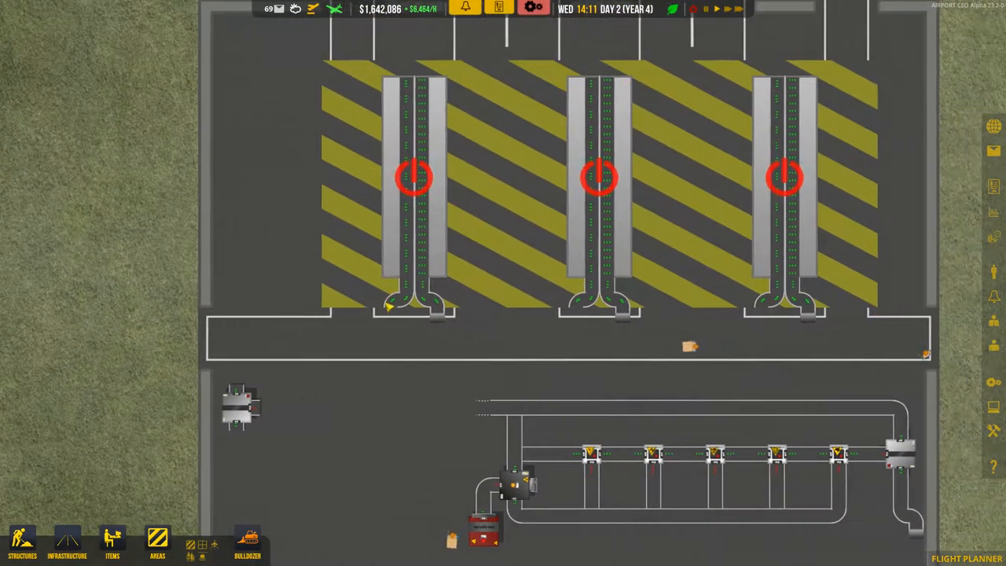
Plan a baggage belt route from a baggage station to the three inactive conveyor units.
scroll("down", 3)
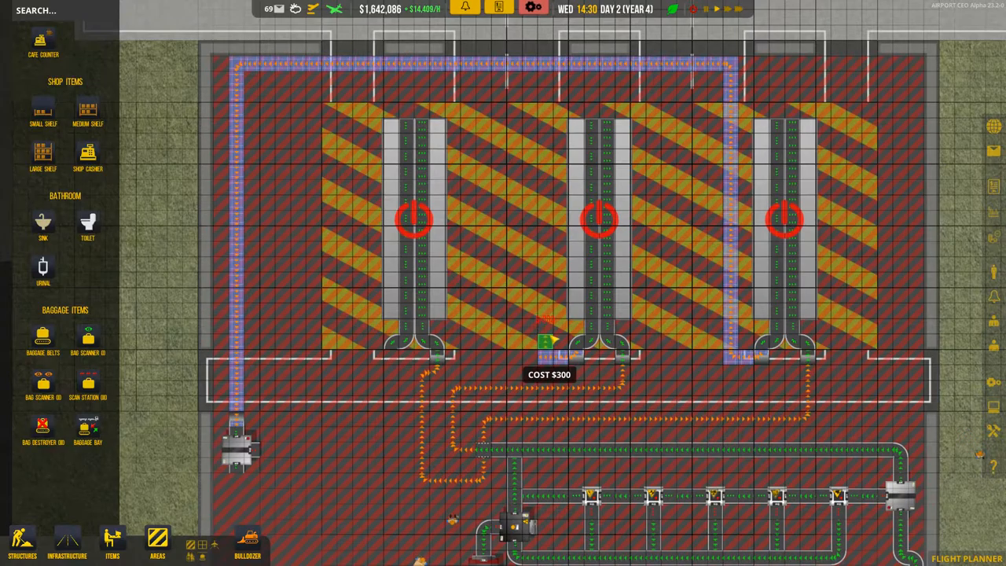
left_click_drag(546, 338, 546, 78)
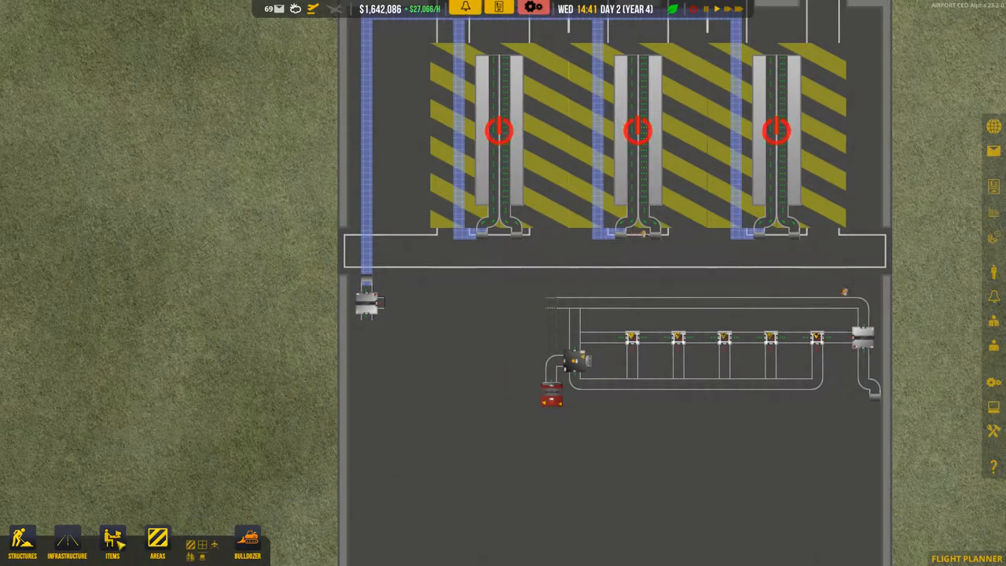
Bring up the Items catalogue and zoom in on the baggage hall.
left_click(113, 543)
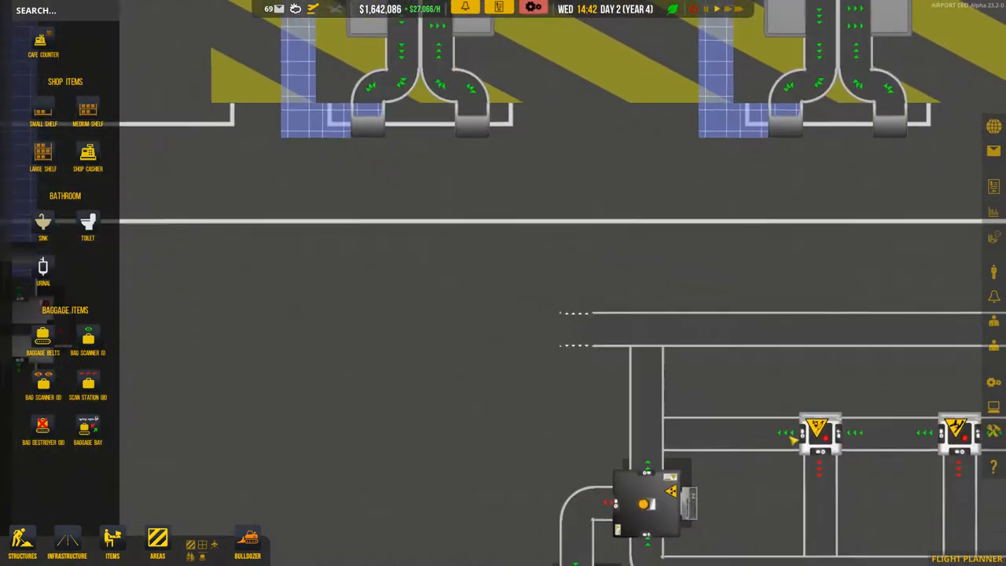
scroll("down", 3)
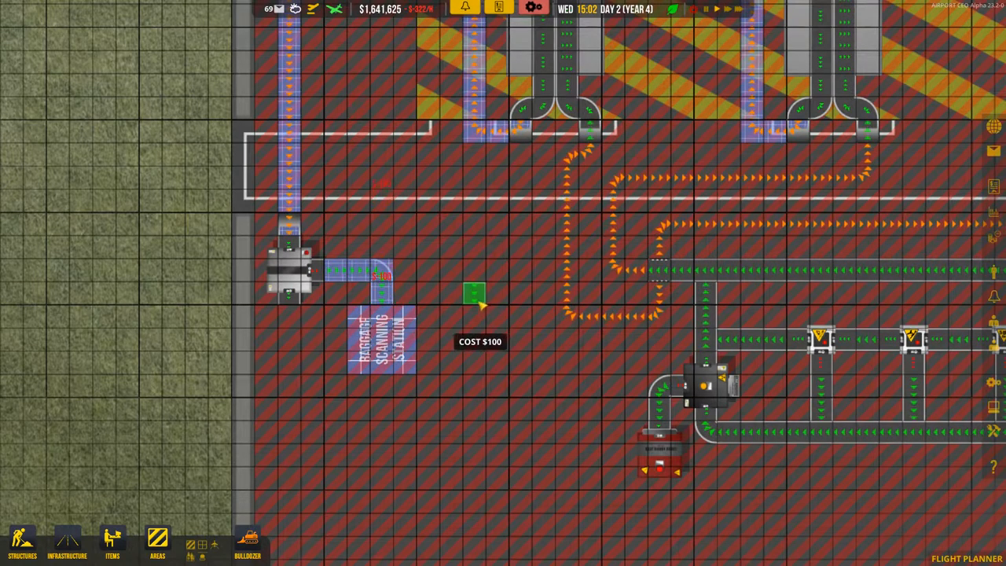
Draw new terminal flooring below the security checkpoint rooms, quoted at $23,800.
left_click(112, 542)
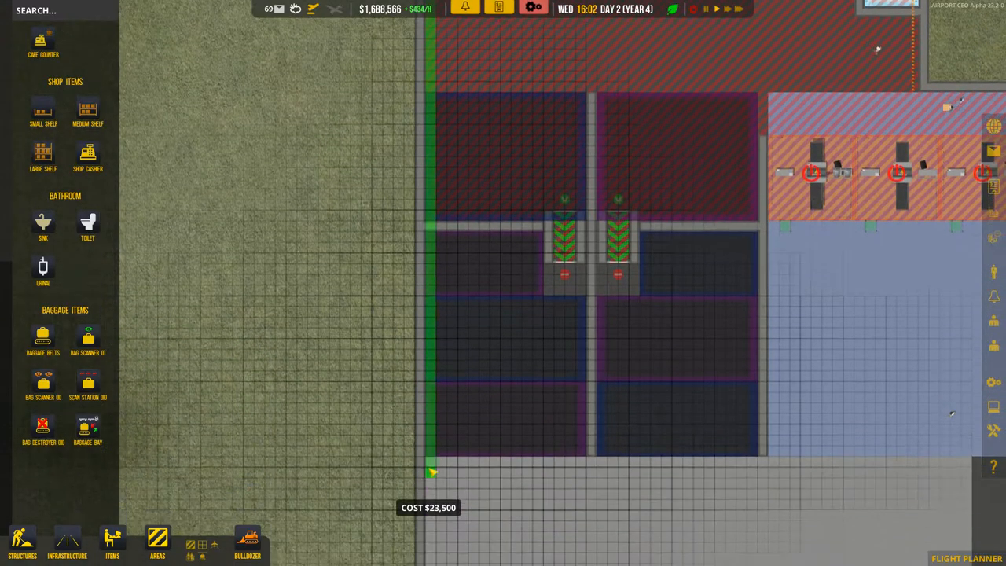
scroll("down", 3)
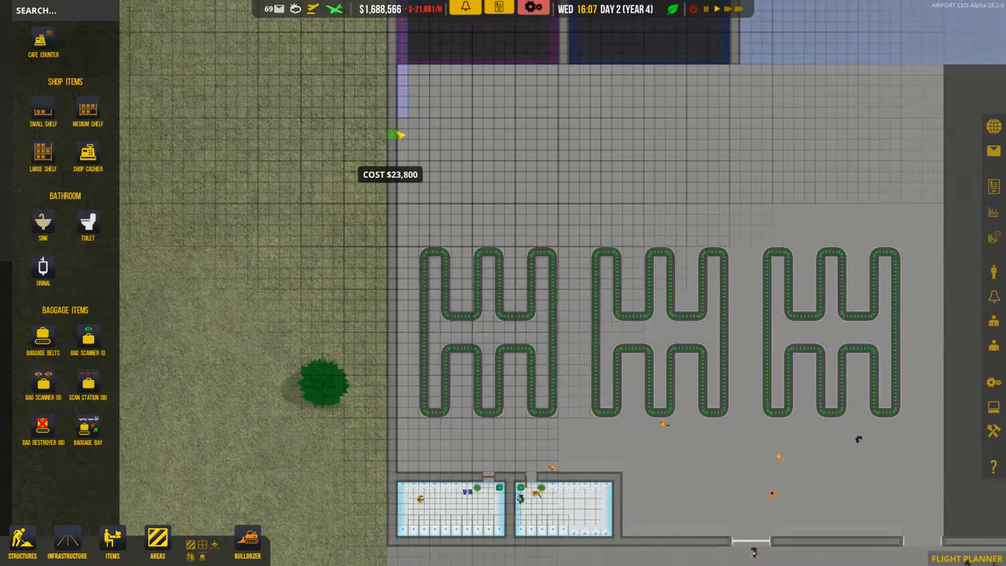
Drag flooring across the baggage claim area around the claim belts.
left_click_drag(397, 134, 405, 392)
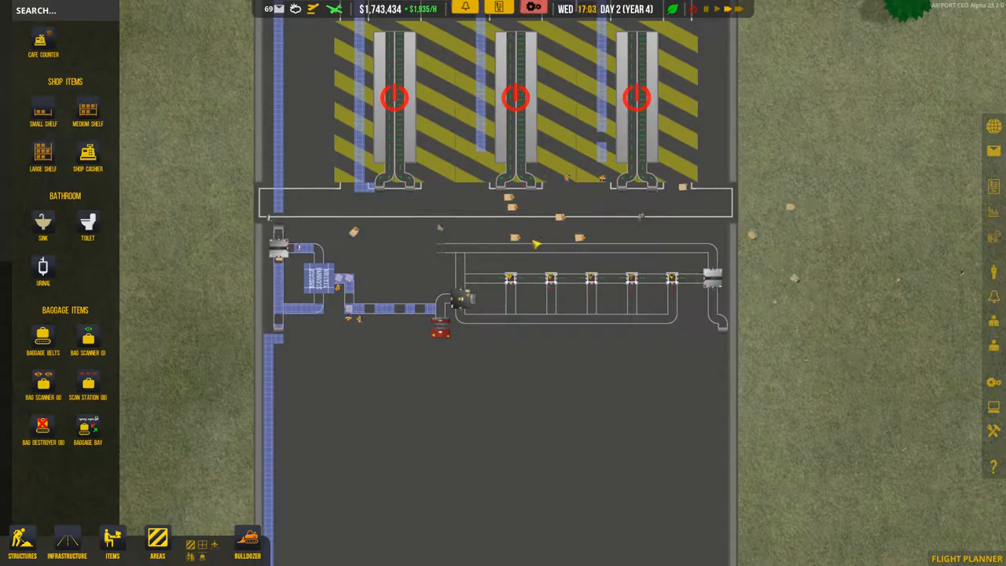
left_click(724, 9)
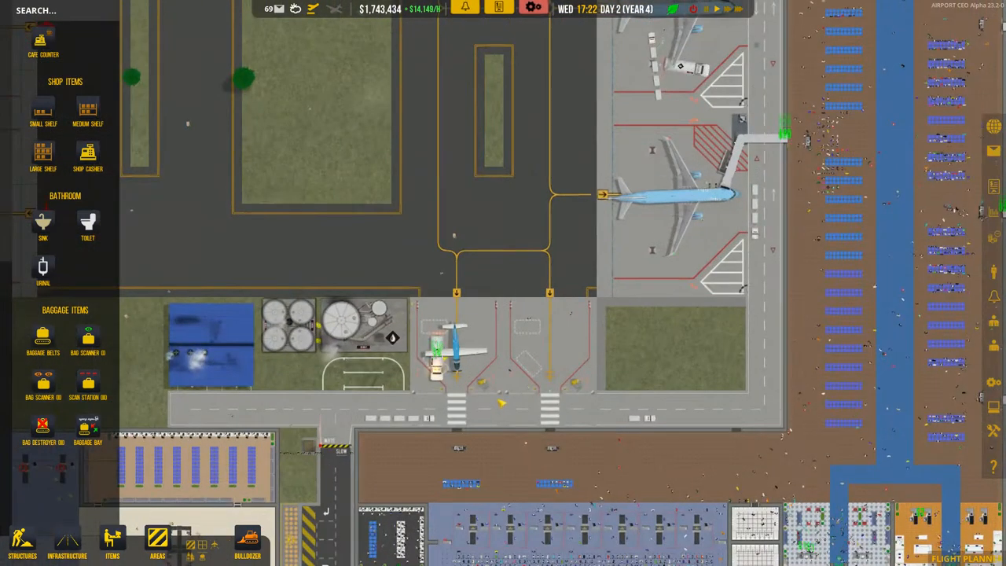
Zoom toward the closed 150 m² business room beside the blue walkway.
scroll("down", 3)
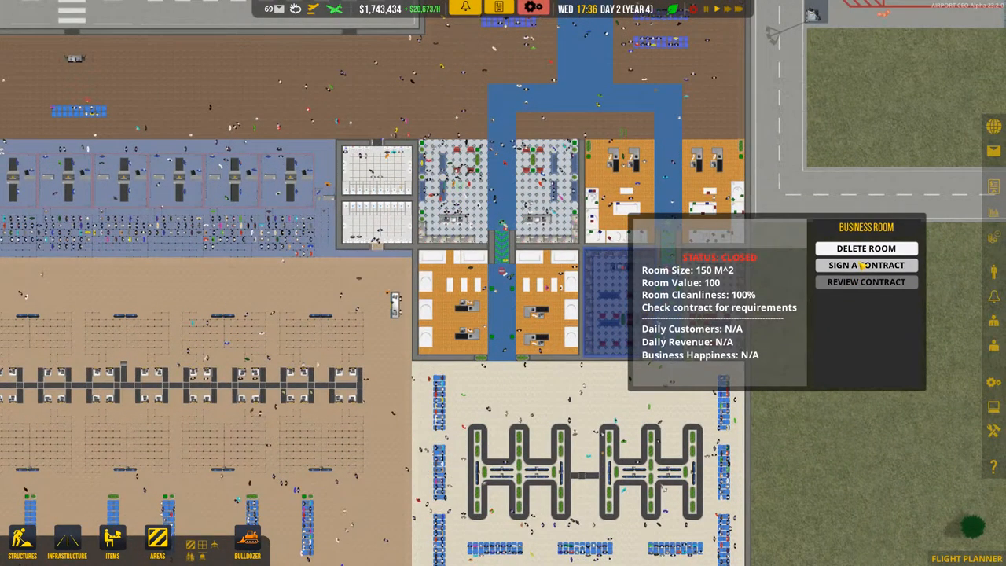
Browse franchise offers for the business room and inspect the neighbouring 135 m² room.
left_click(865, 265)
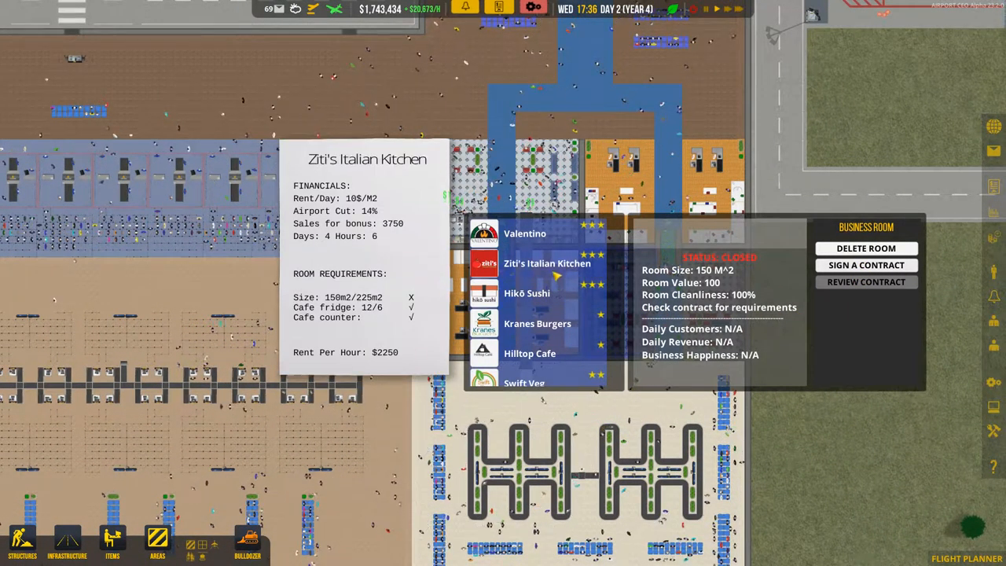
left_click(865, 282)
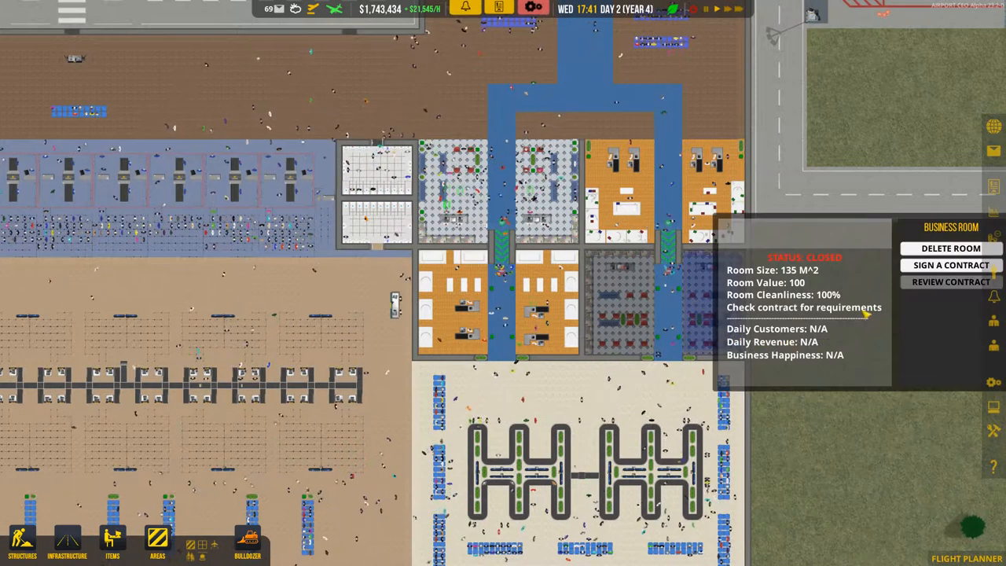
left_click(950, 265)
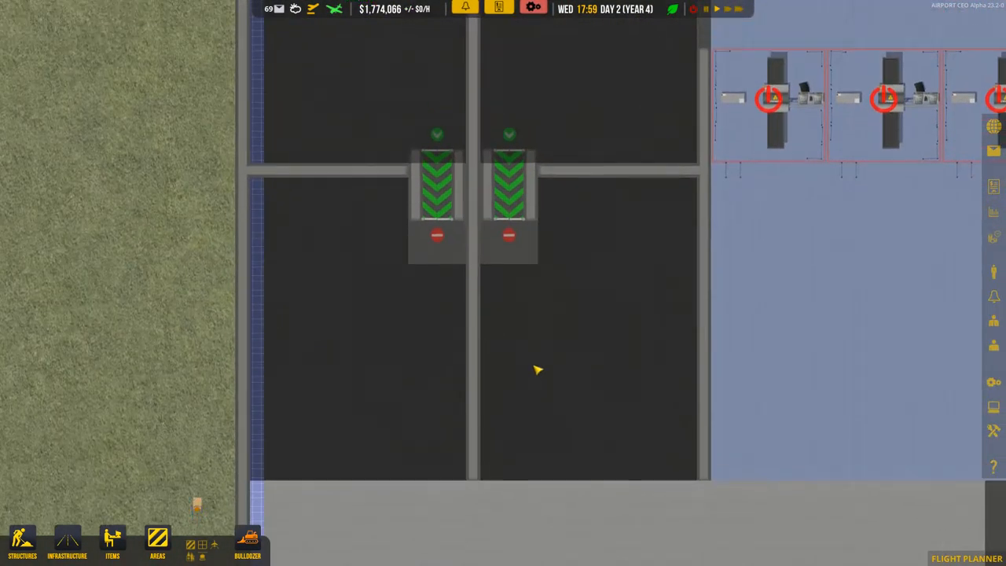
Delete the undersized food room beside the security scanners using the Areas panel's Food room tool.
left_click(157, 542)
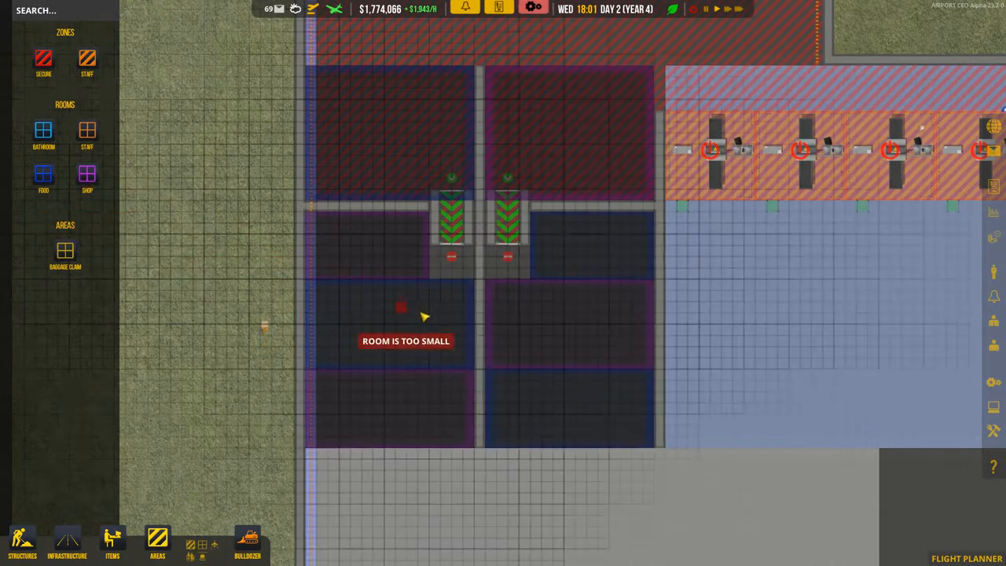
mouse_move(600, 330)
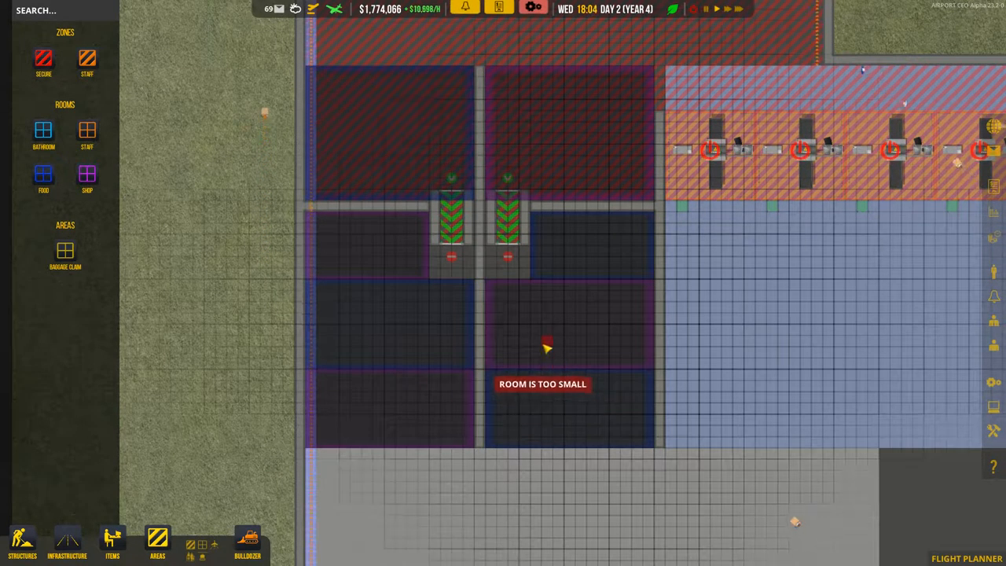
mouse_move(582, 313)
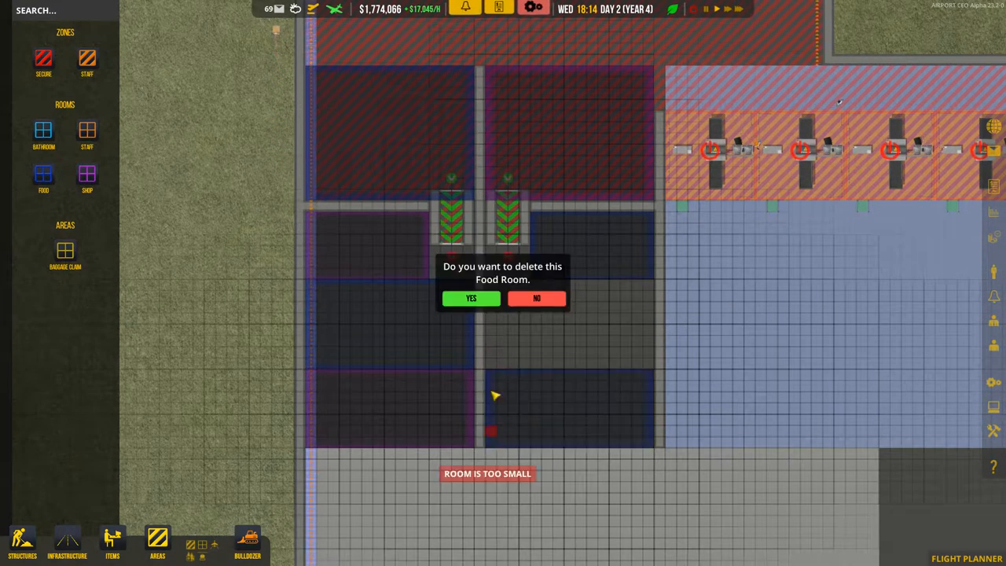
left_click(471, 298)
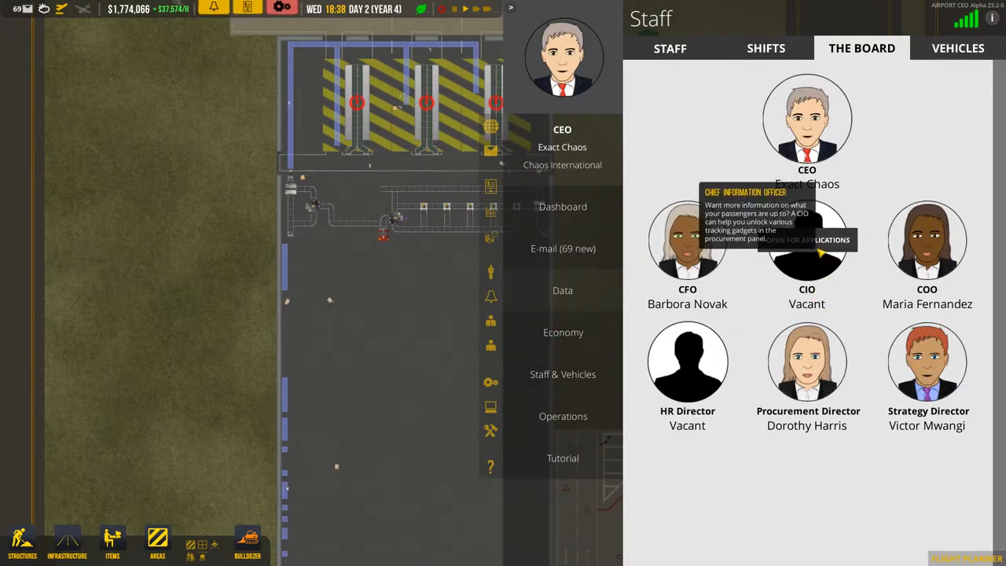
Open the vacant CIO post for applications.
left_click(807, 240)
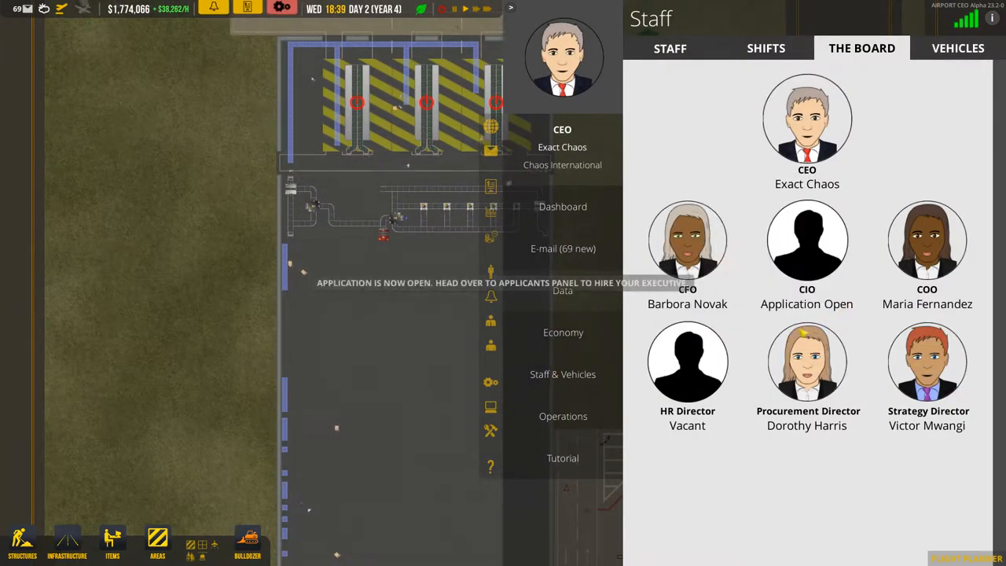
left_click(958, 48)
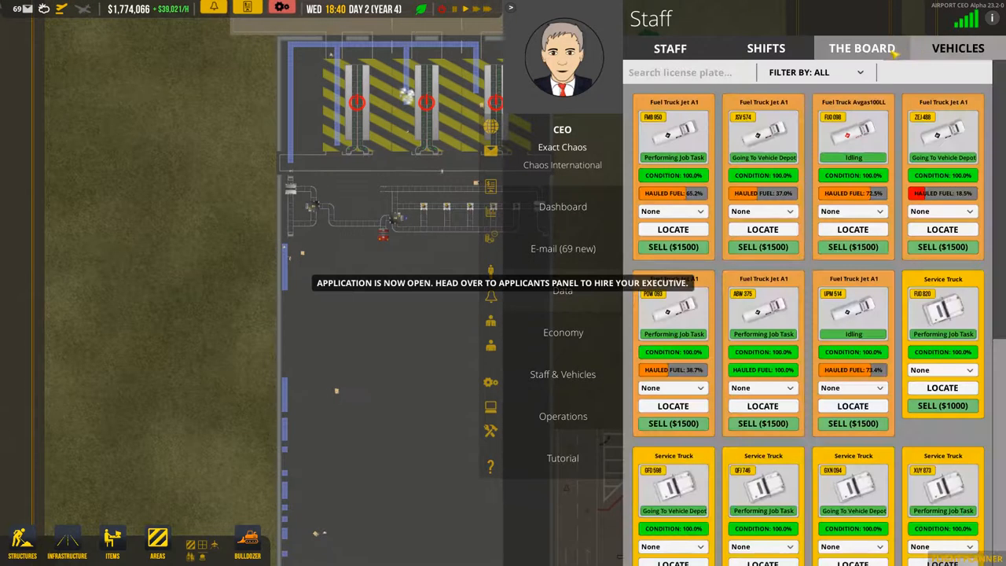
left_click(958, 48)
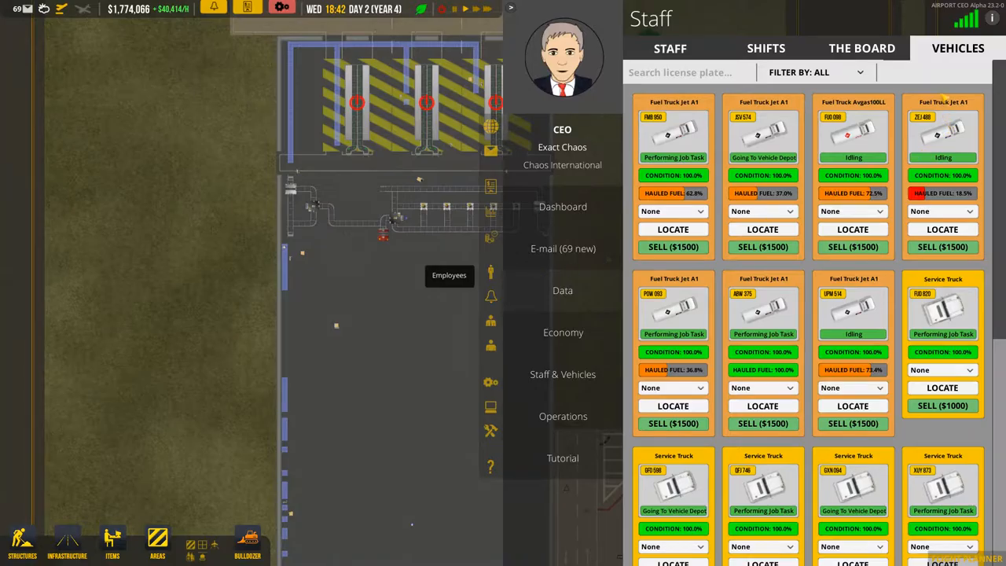
Filter the Staff applicants to CIO and hire one.
left_click(670, 48)
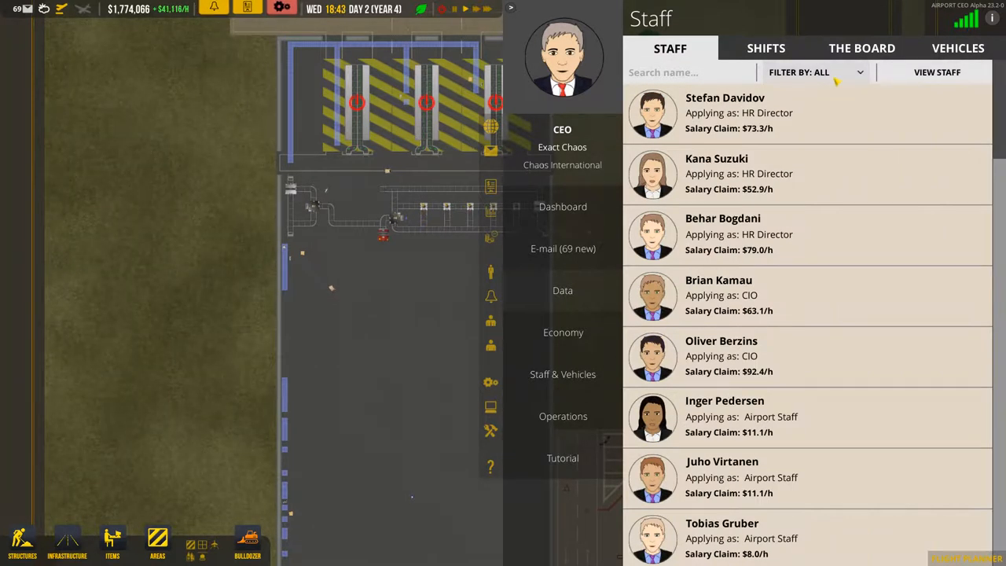
left_click(815, 72)
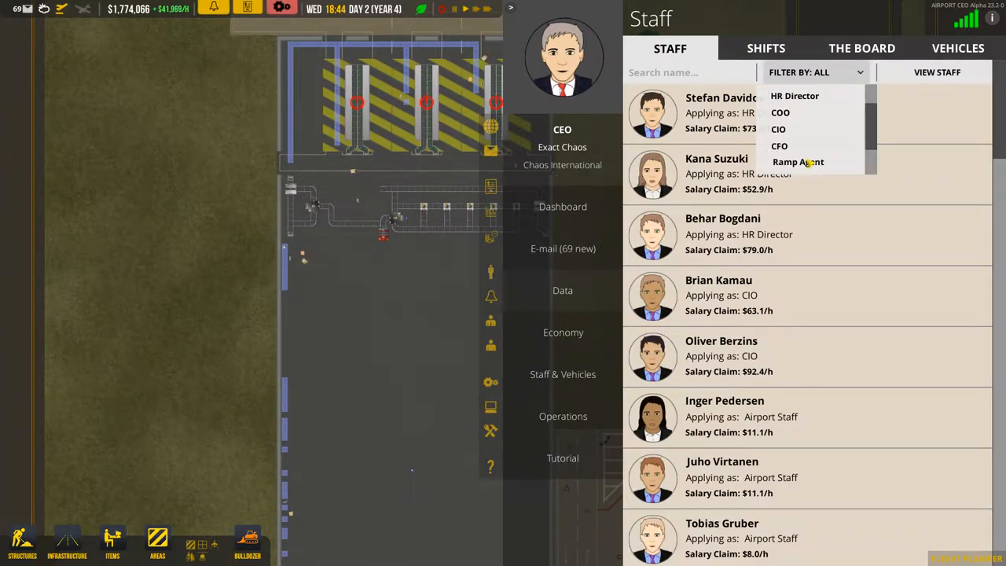
left_click(778, 129)
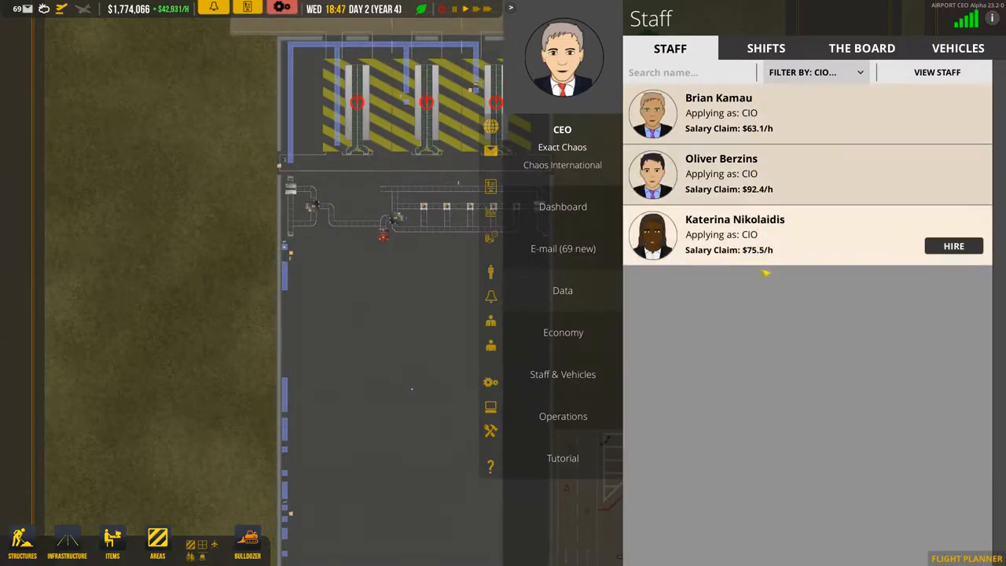
left_click(953, 246)
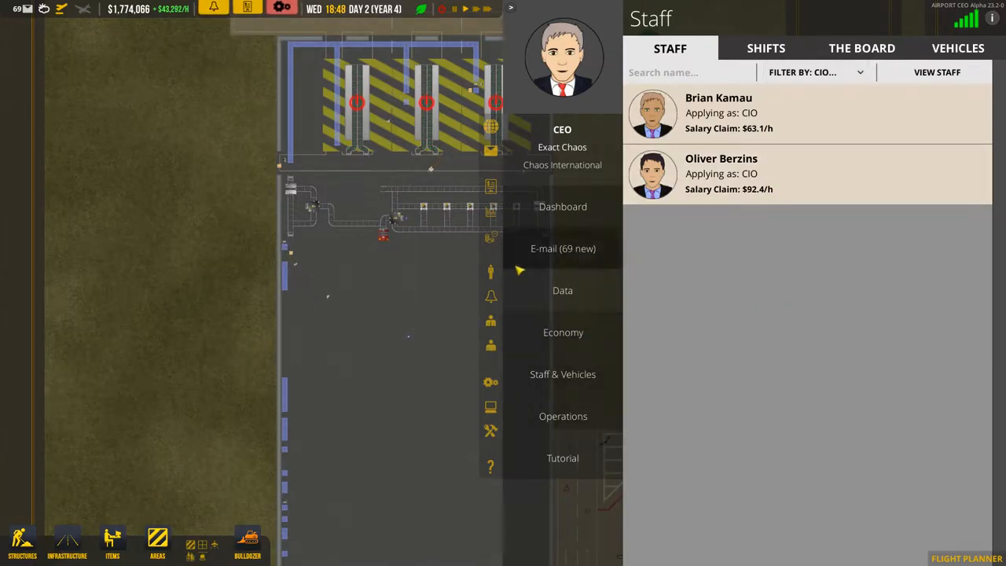
Filter the applicants to HR Director and hire one.
left_click(815, 71)
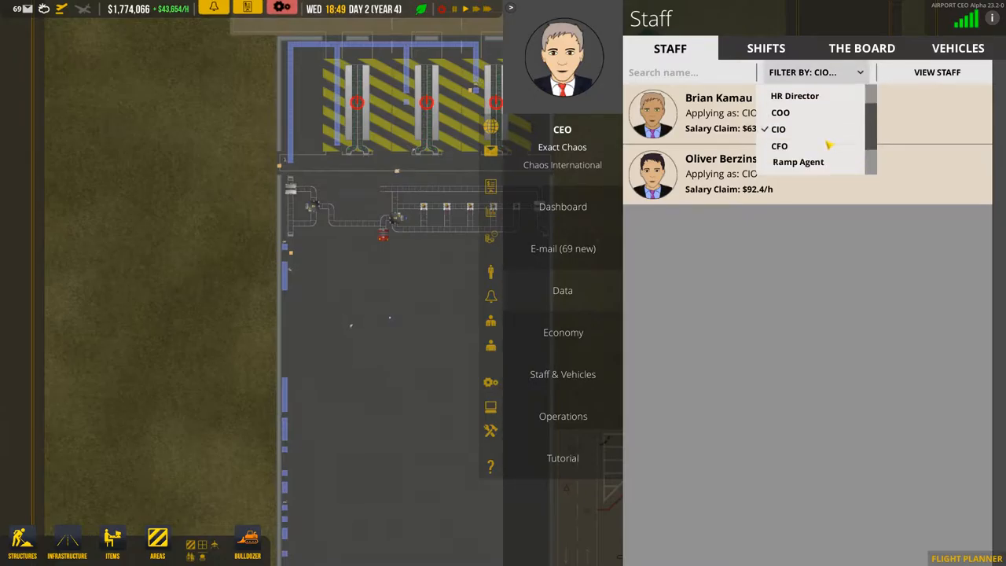
left_click(794, 96)
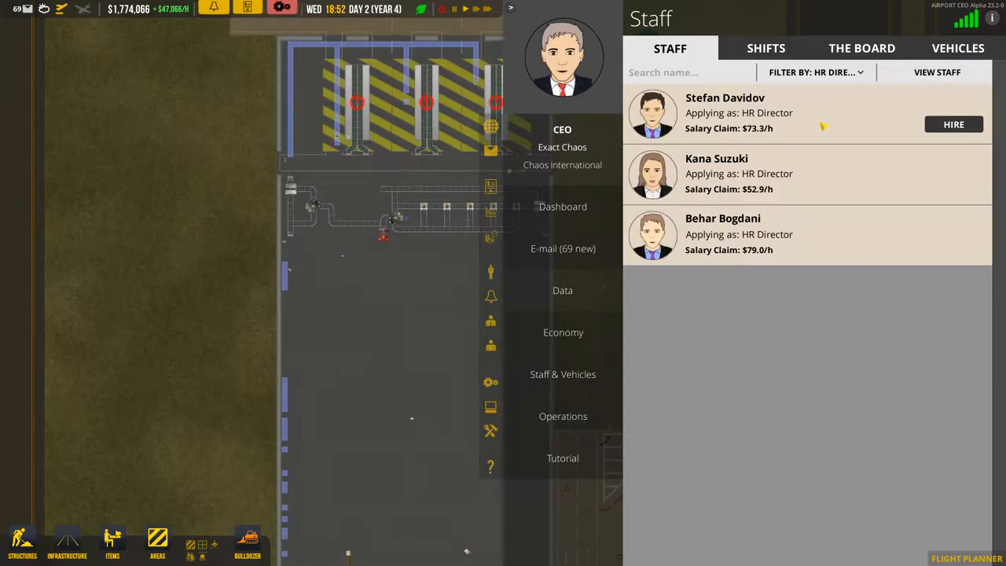
left_click(953, 124)
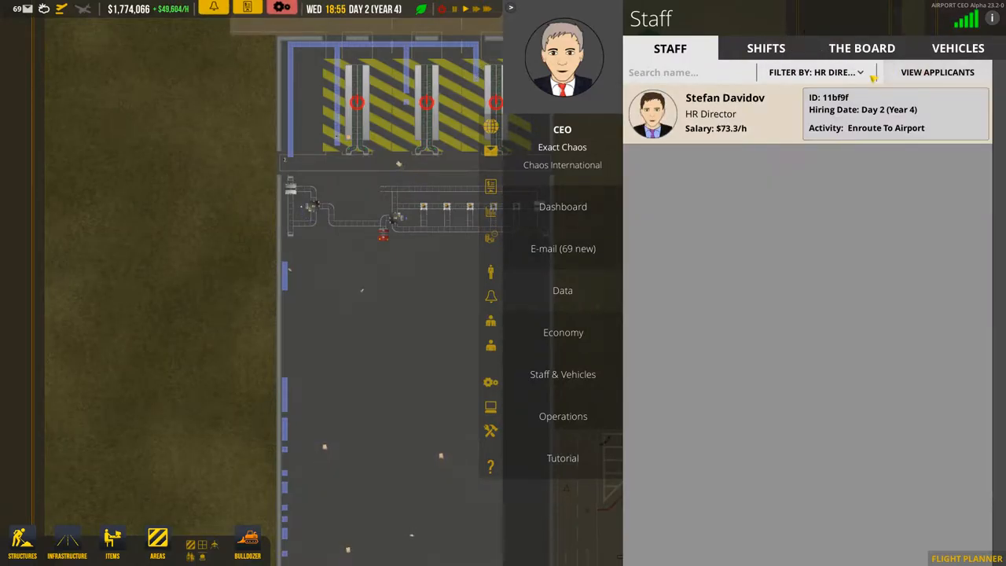
Filter the Staff applicants to Janitor and hire the waiting janitors.
left_click(815, 71)
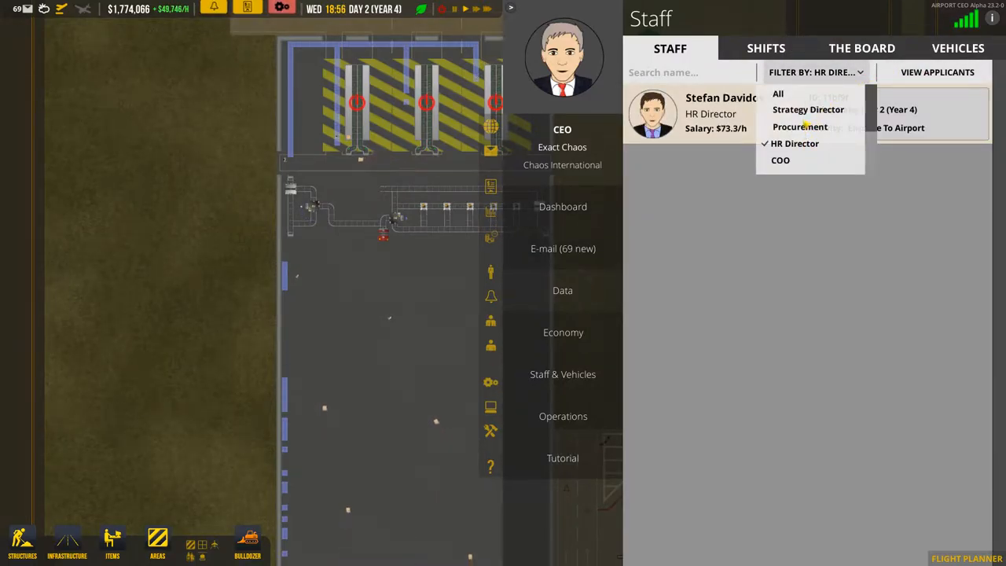
scroll("down", 3)
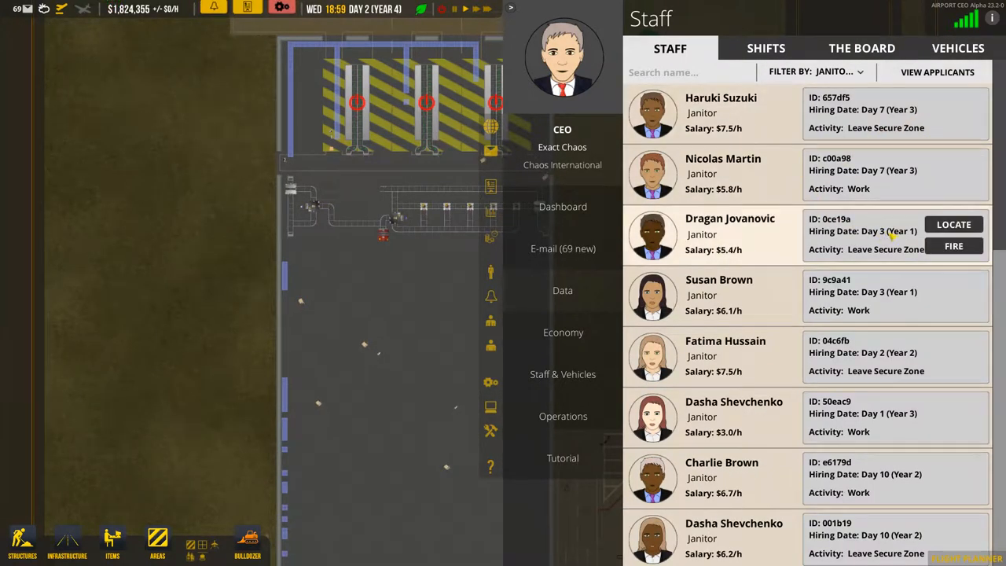
left_click(937, 72)
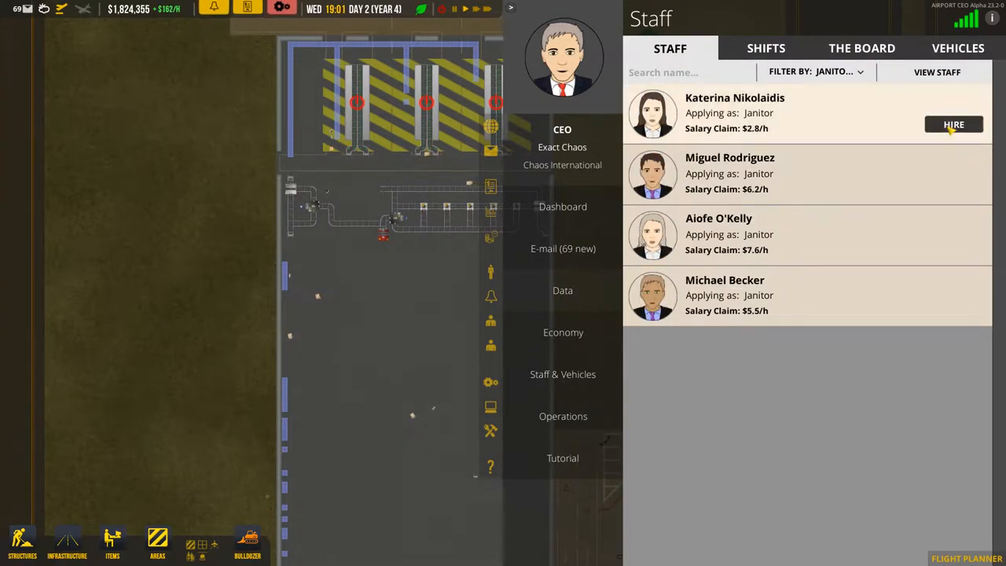
left_click(953, 124)
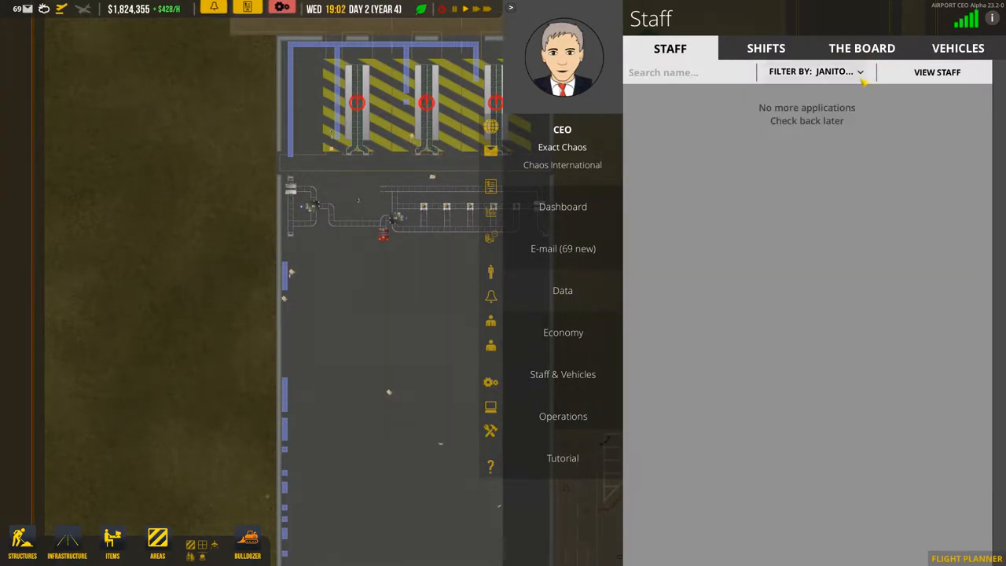
Filter the applicants to Airport Staff and hire Mette Olsen.
left_click(813, 72)
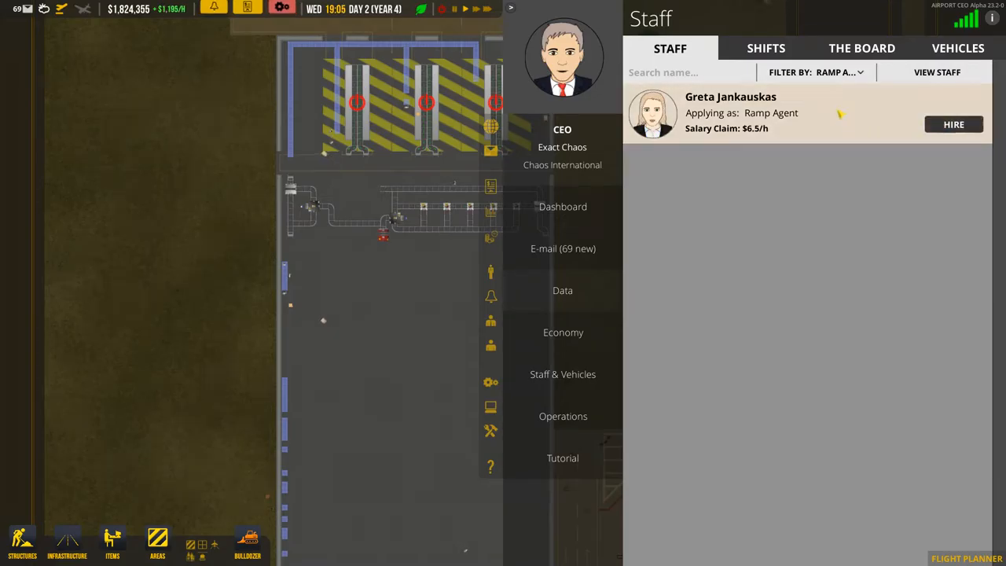
left_click(816, 72)
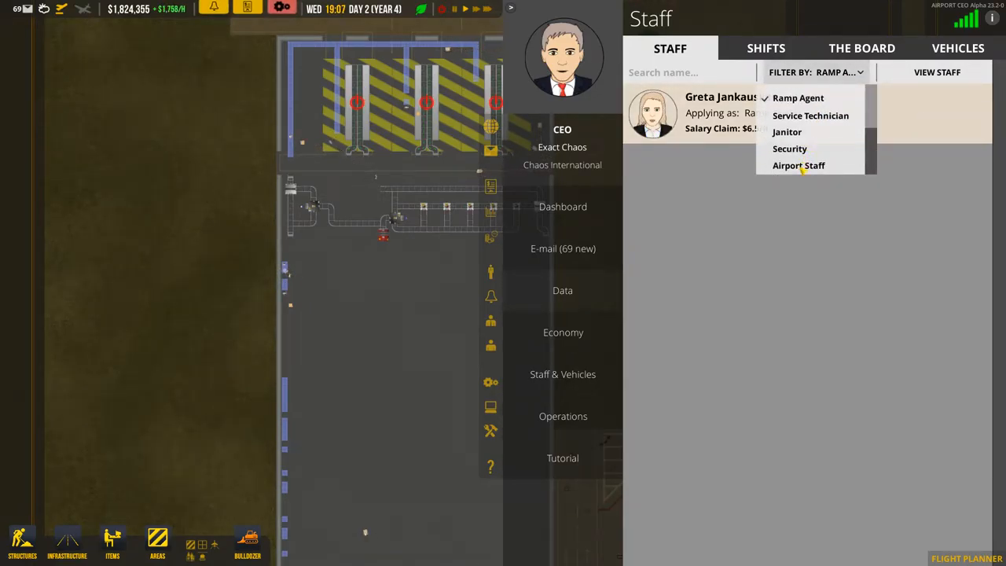
left_click(798, 165)
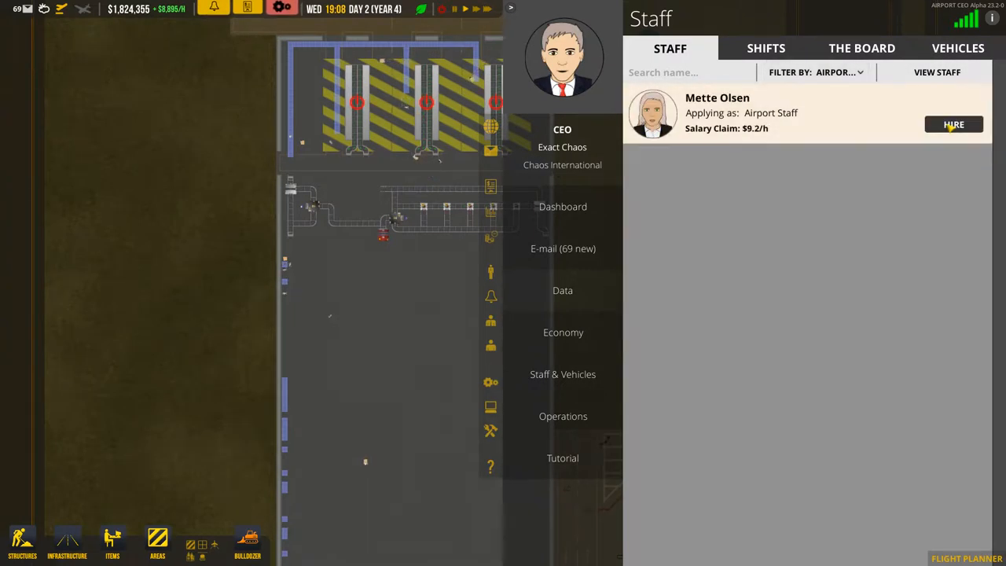
left_click(815, 71)
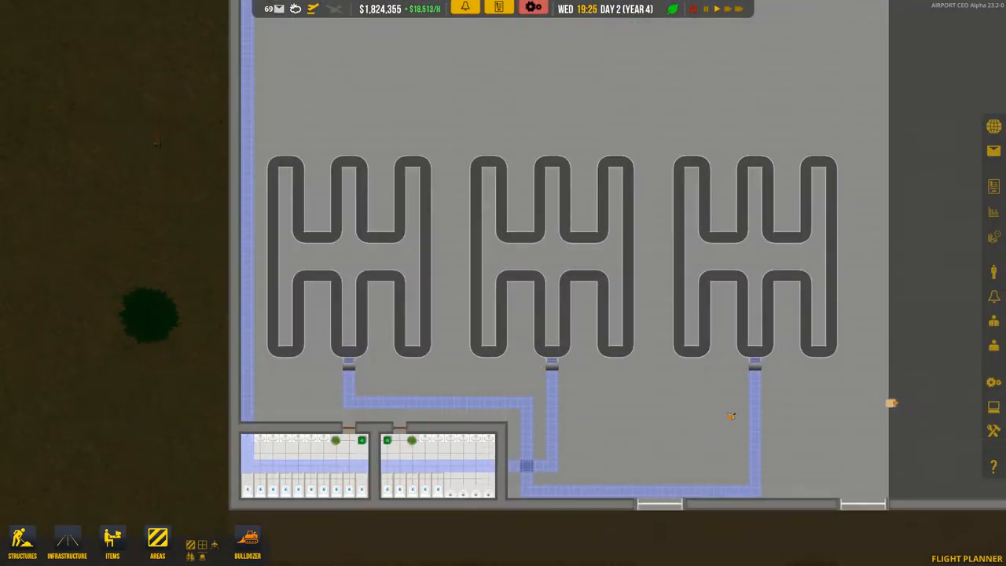
Paint blue walkway floor tiles inside all three H-shaped baggage claim belts.
left_click(22, 543)
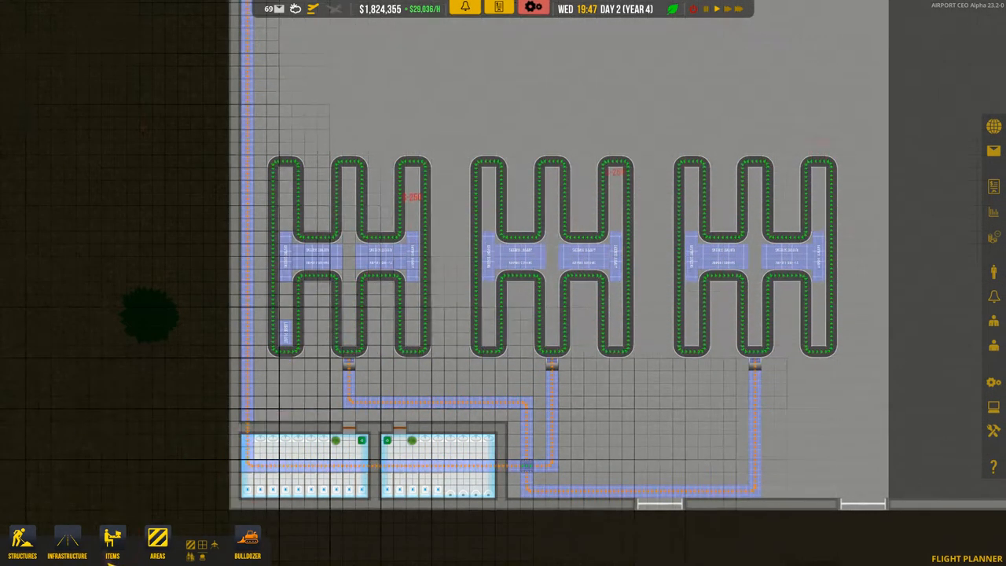
left_click(112, 542)
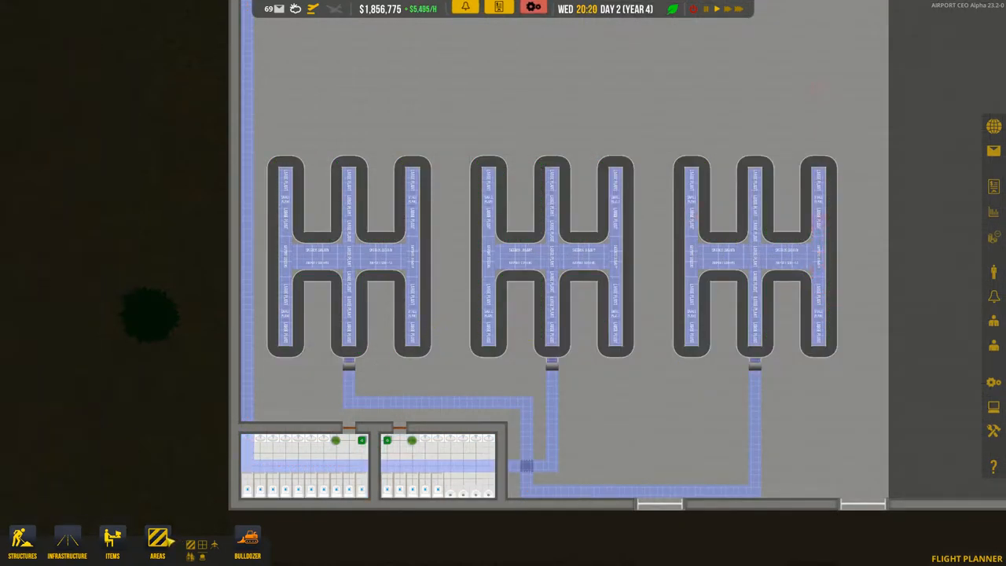
Close Claim B1, B2 and B3 from each area's Area Stats panel.
left_click(157, 542)
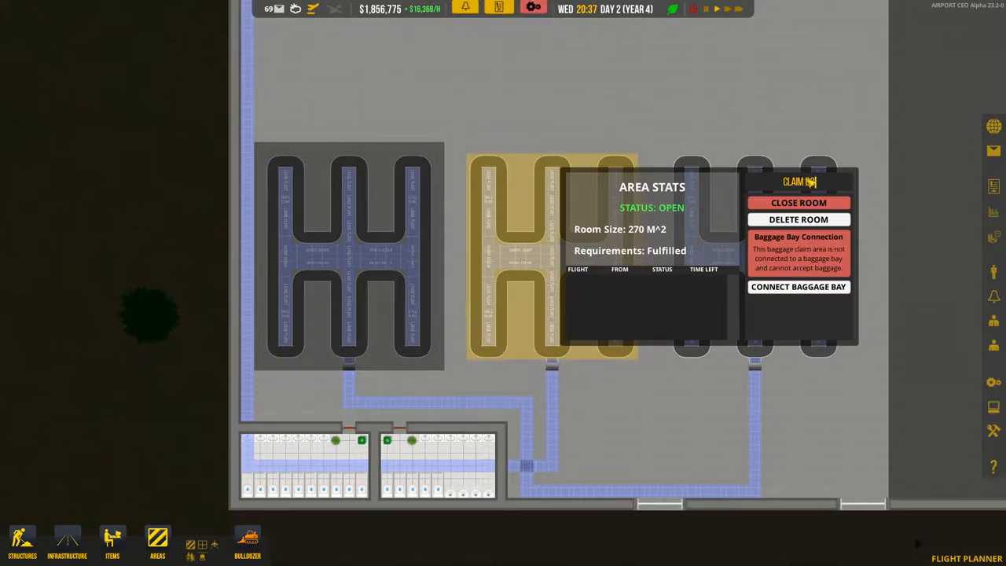
left_click(799, 202)
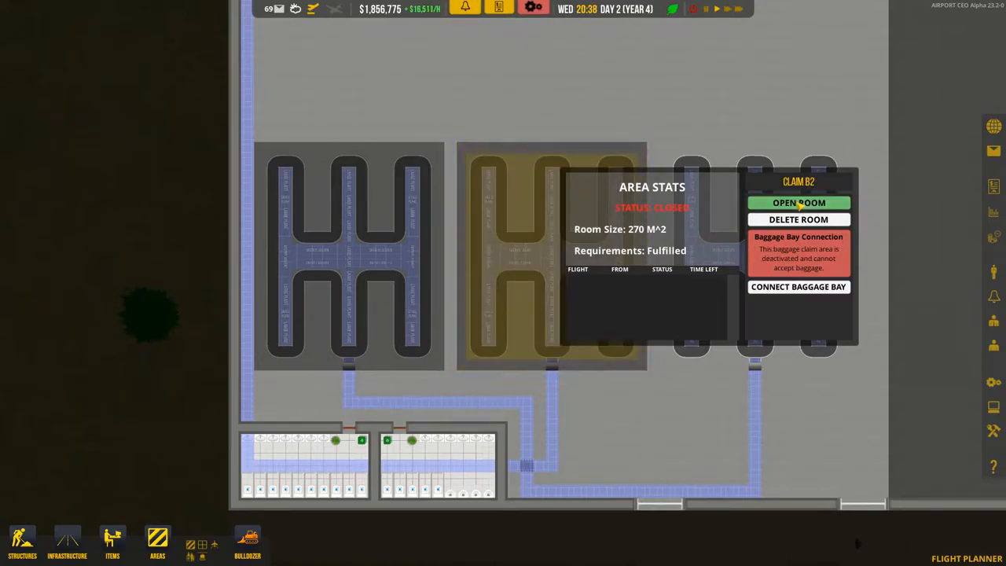
left_click(799, 202)
type("CLAIM B3")
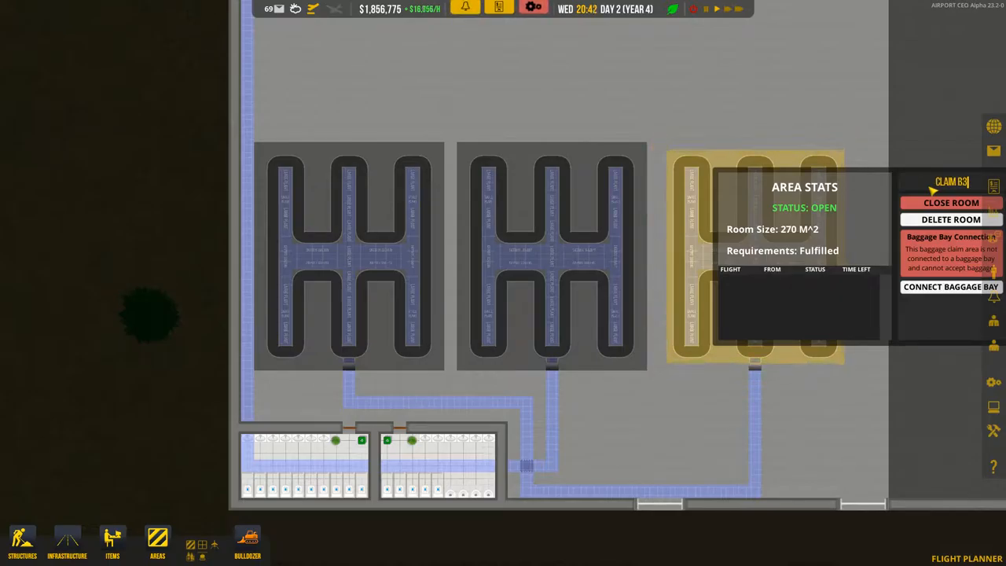
left_click(950, 203)
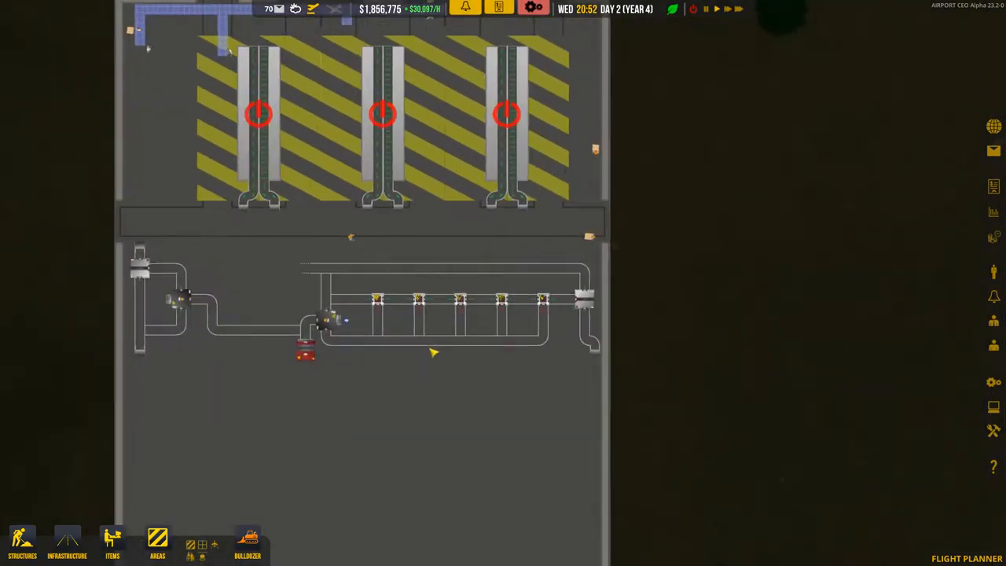
Lay out the long, narrow strip below the baggage belts with Structures build tools.
left_click(21, 543)
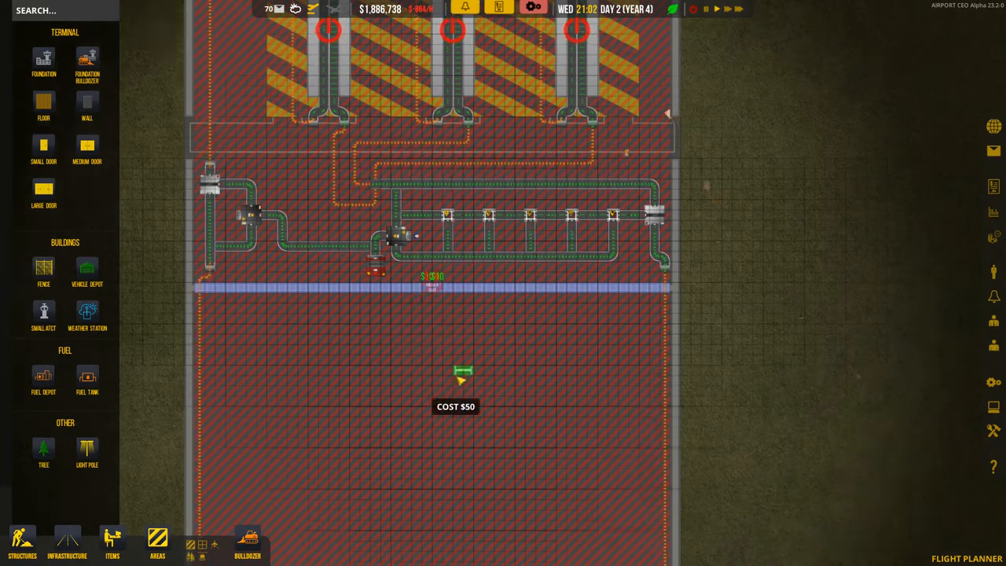
left_click(43, 106)
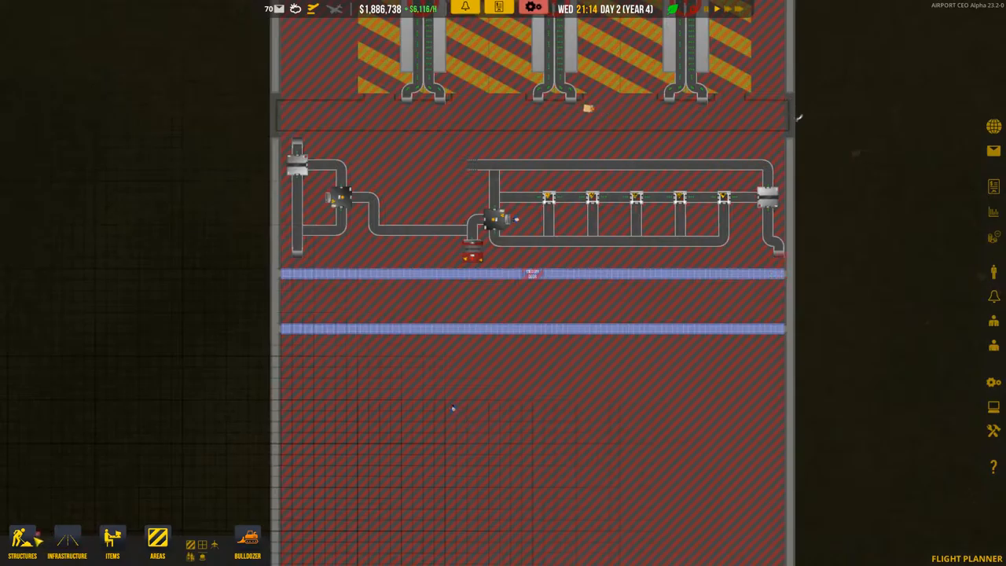
left_click(22, 542)
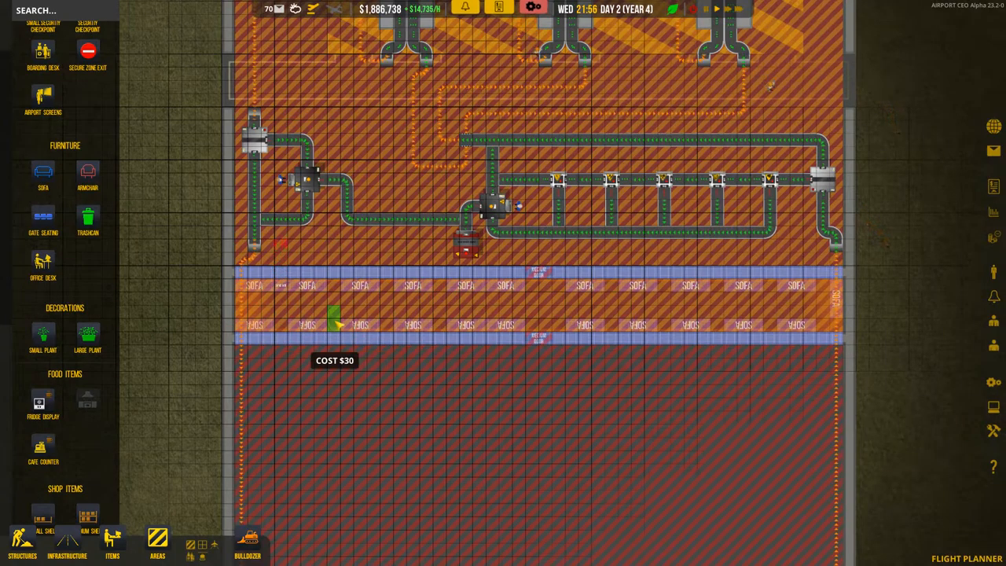
mouse_move(442, 322)
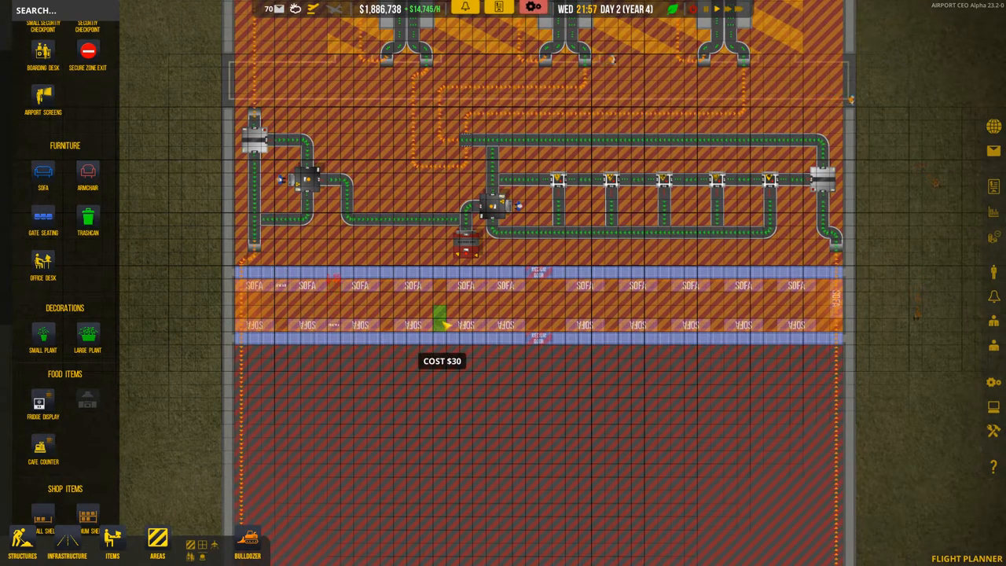
mouse_move(606, 322)
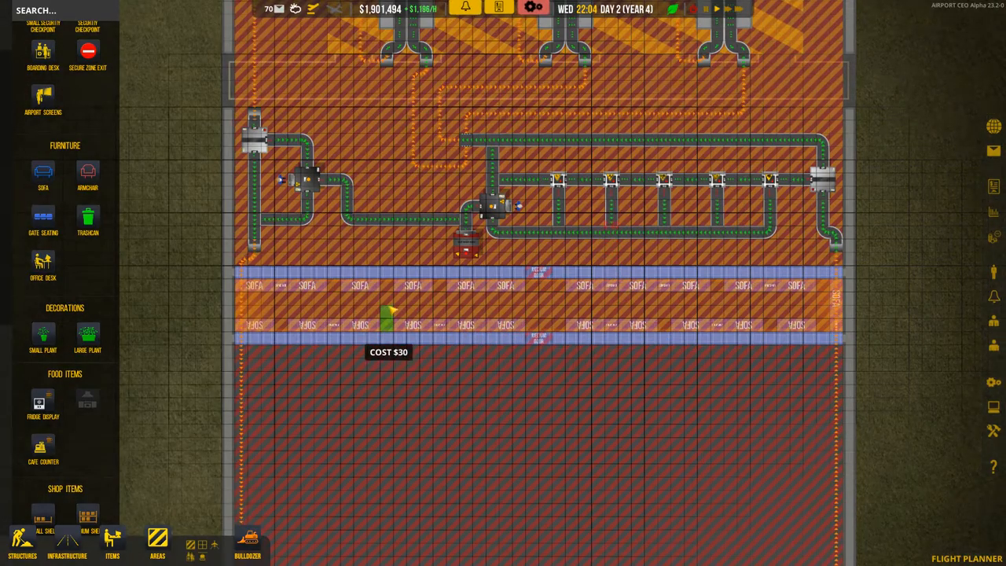
mouse_move(330, 324)
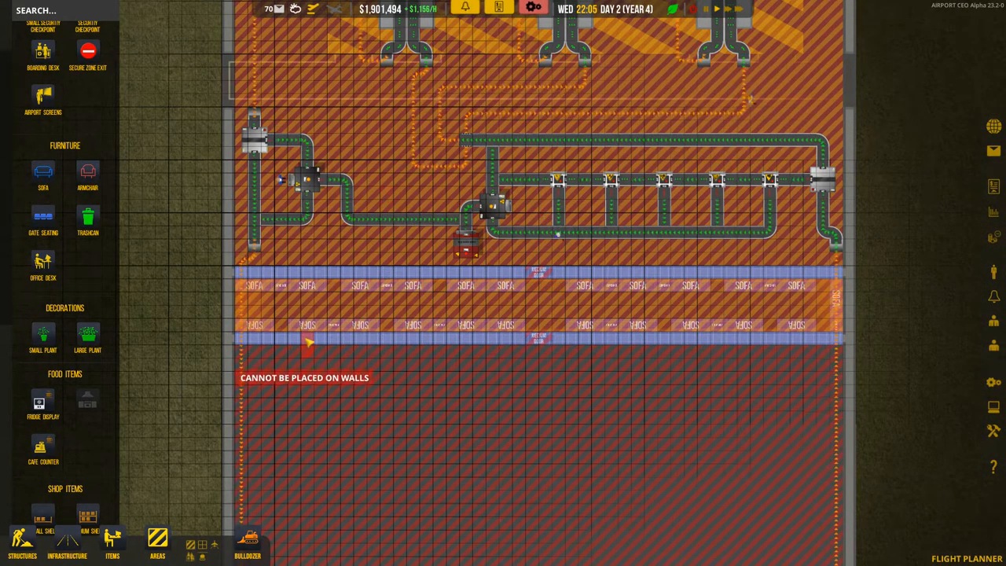
mouse_move(44, 334)
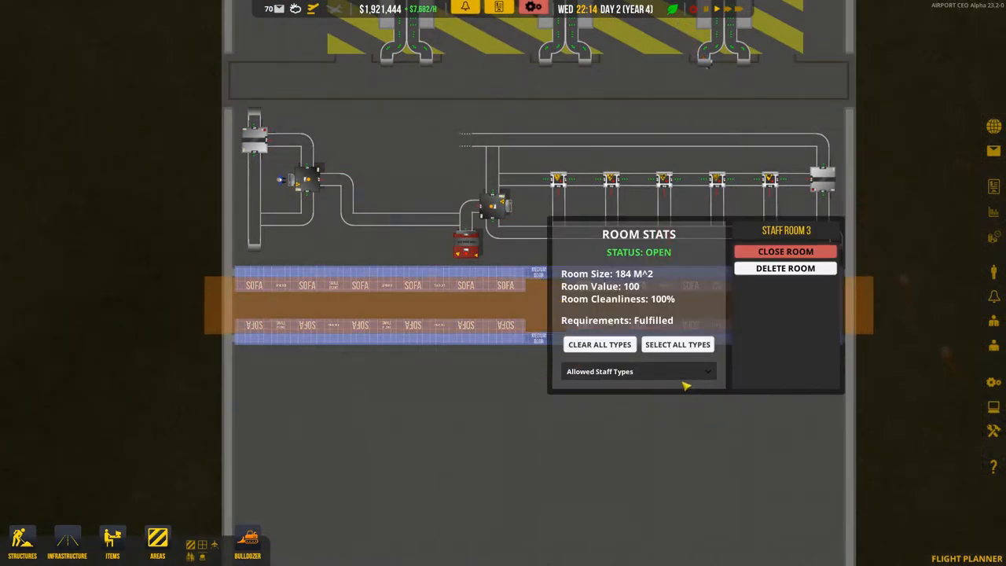
Scroll through Staff Room 3's Allowed Staff Types checkbox list.
left_click(637, 371)
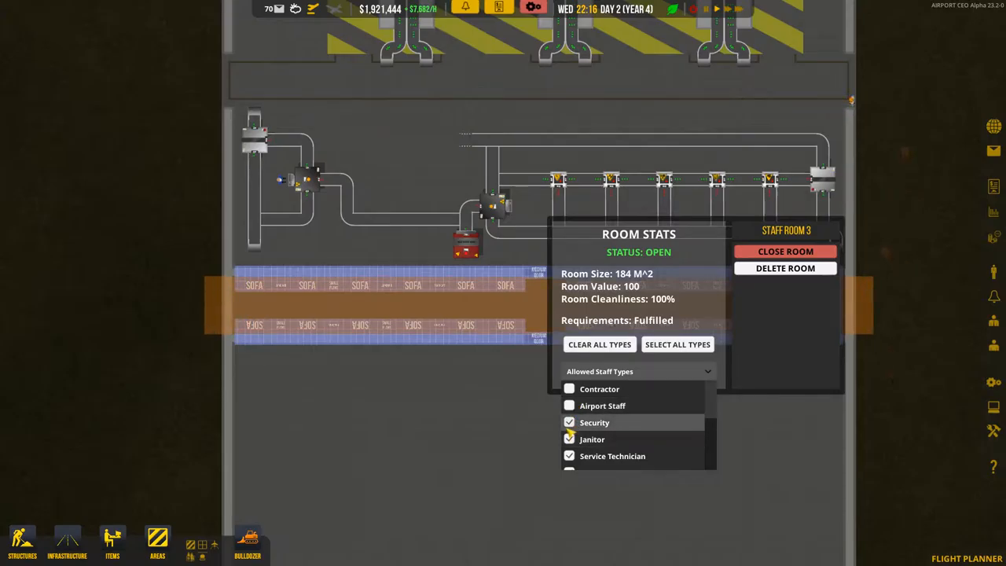
scroll("down", 3)
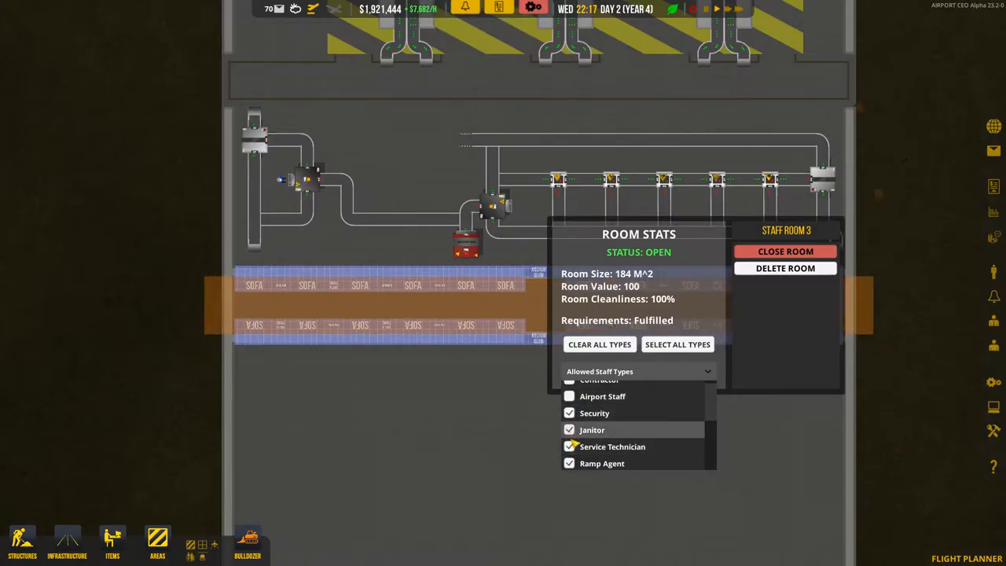
scroll("down", 3)
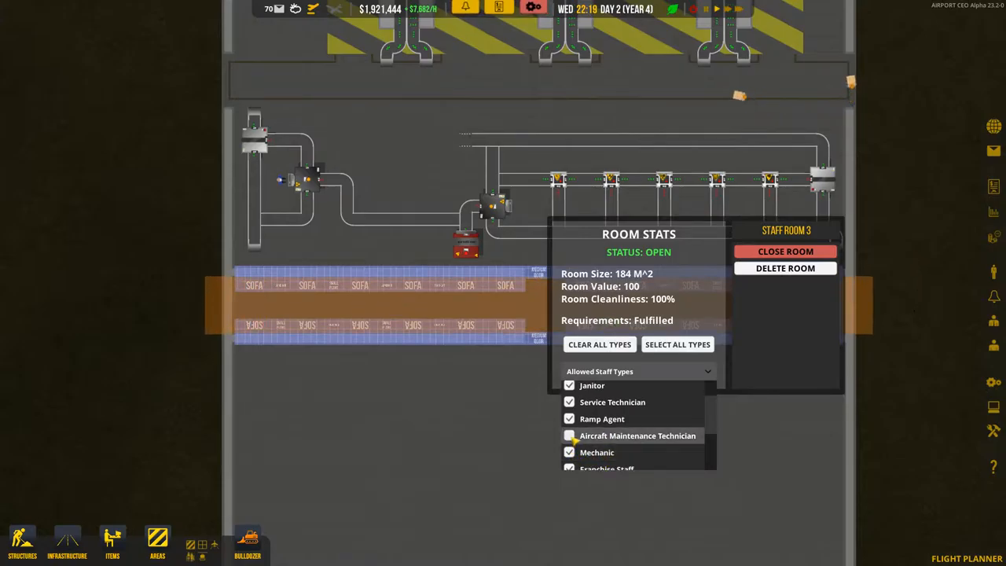
scroll("down", 3)
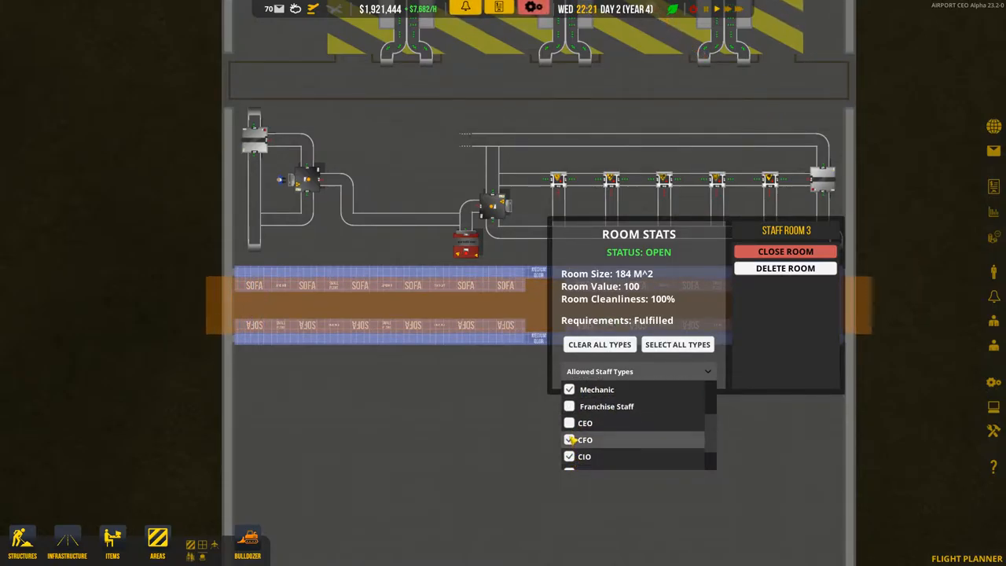
scroll("down", 3)
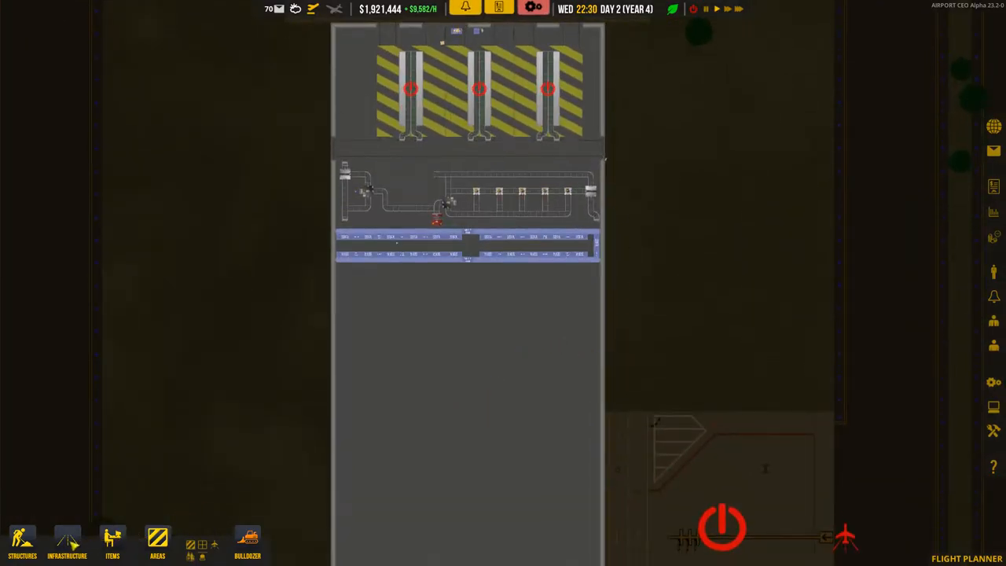
Open the roads, transport and aircraft structures catalogue.
left_click(67, 542)
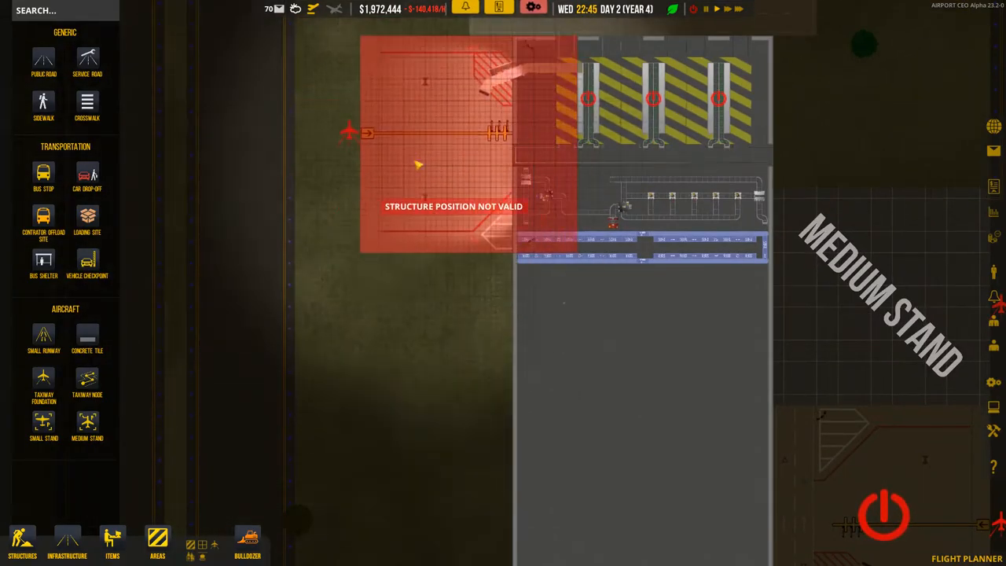
mouse_move(403, 361)
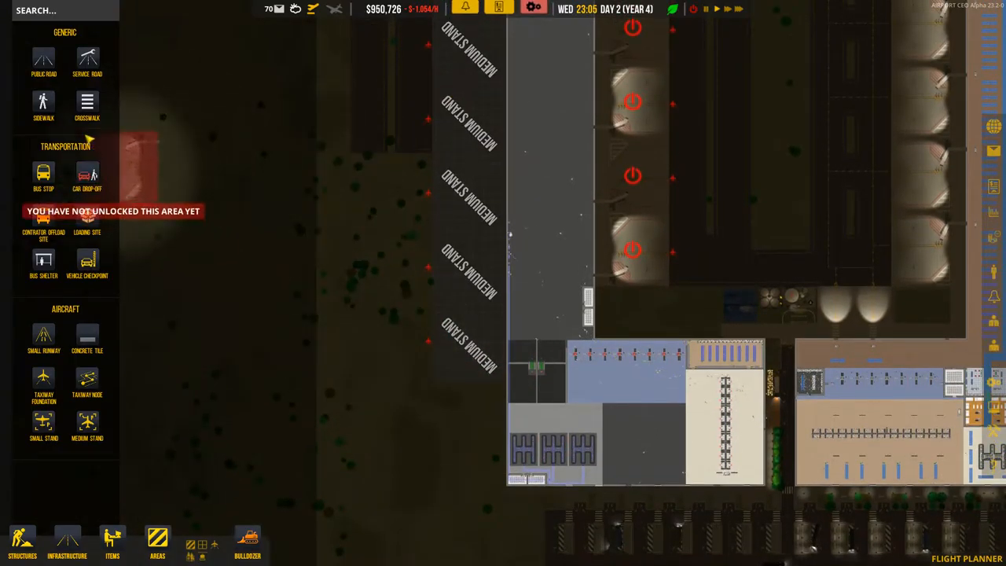
Pave a concrete tile strip left of the medium stands, extending down to the lowest stand.
left_click(43, 379)
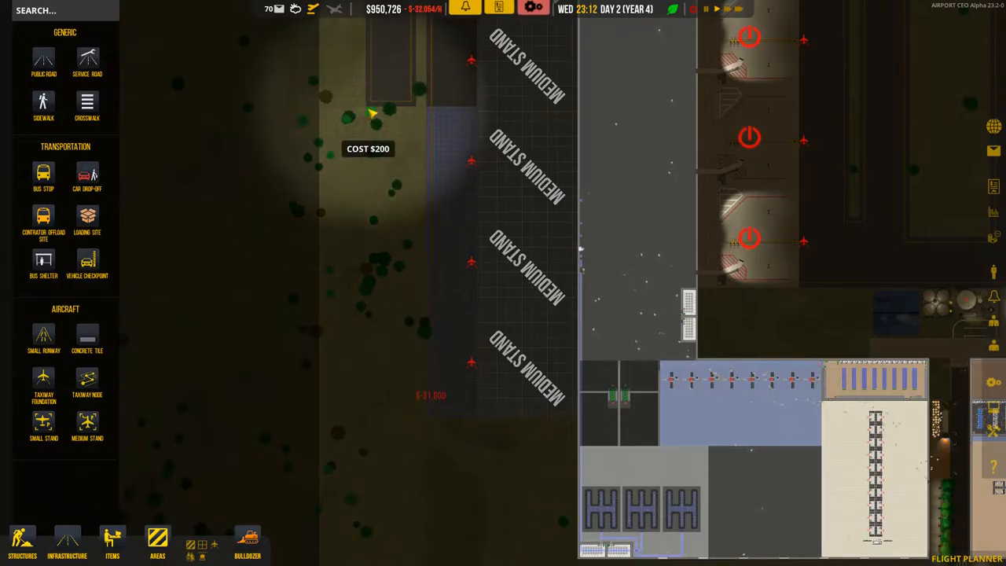
left_click_drag(374, 114, 412, 420)
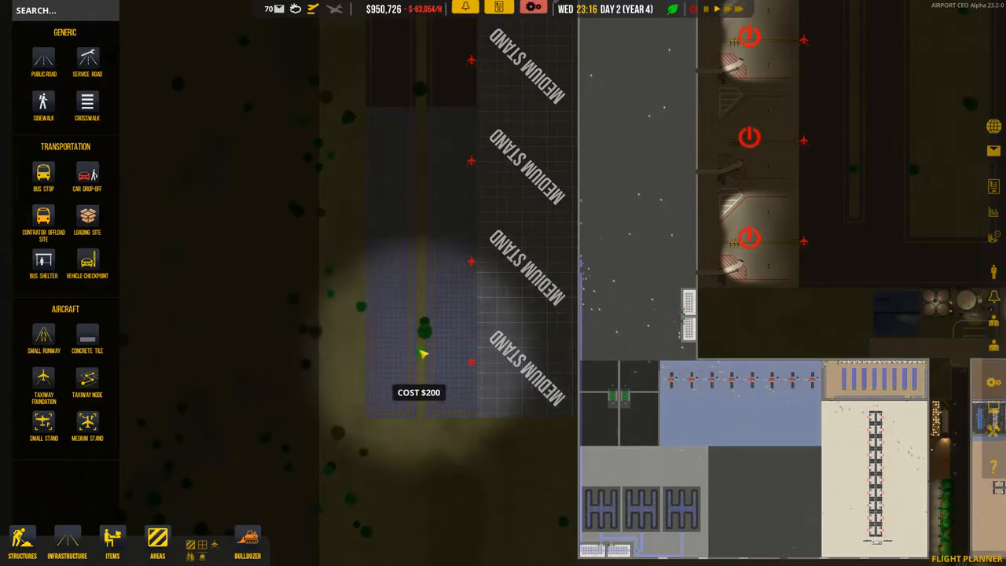
left_click_drag(423, 354, 423, 379)
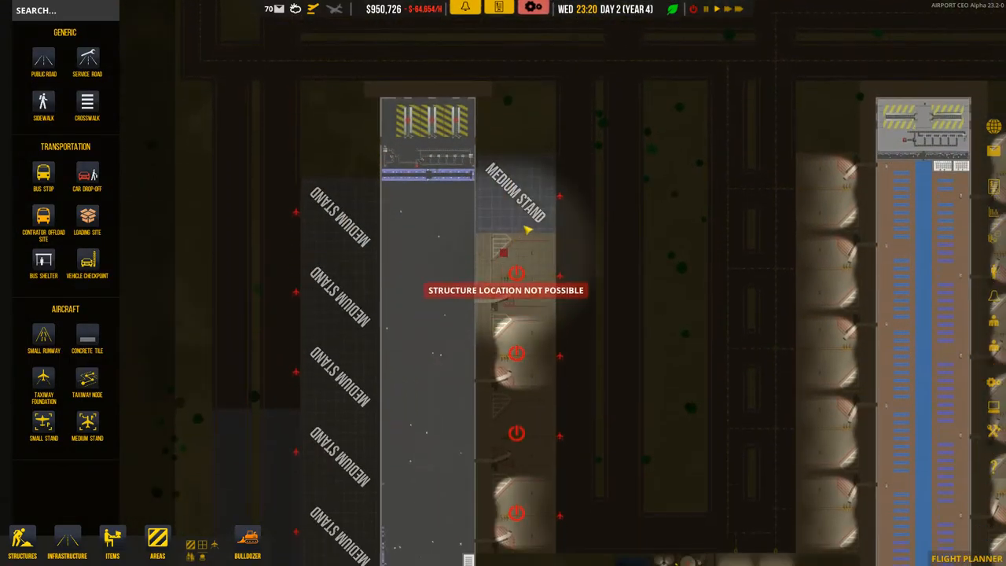
scroll("down", 3)
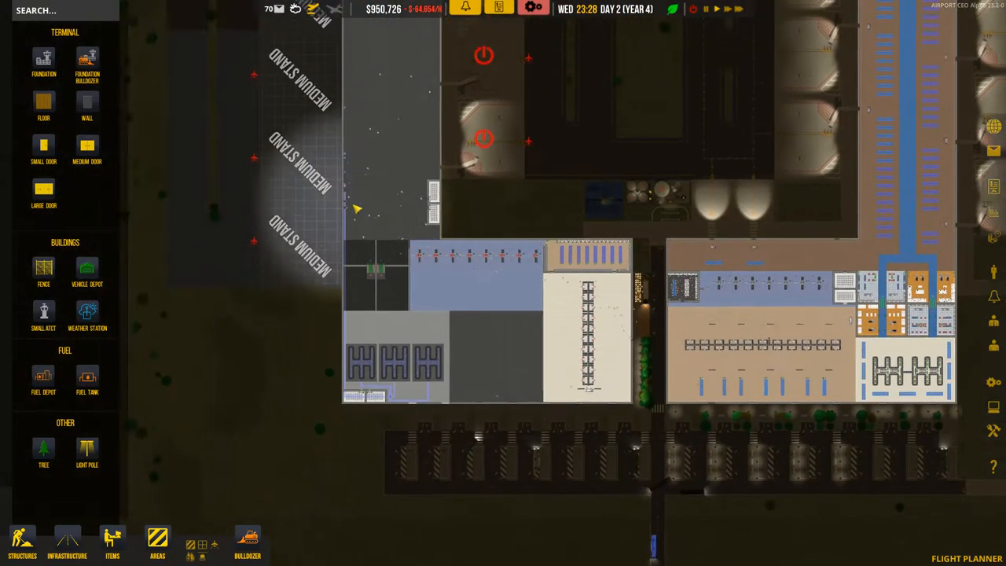
Lay a 41x162 terminal foundation between the medium stands and cover it with brown flooring.
left_click(43, 106)
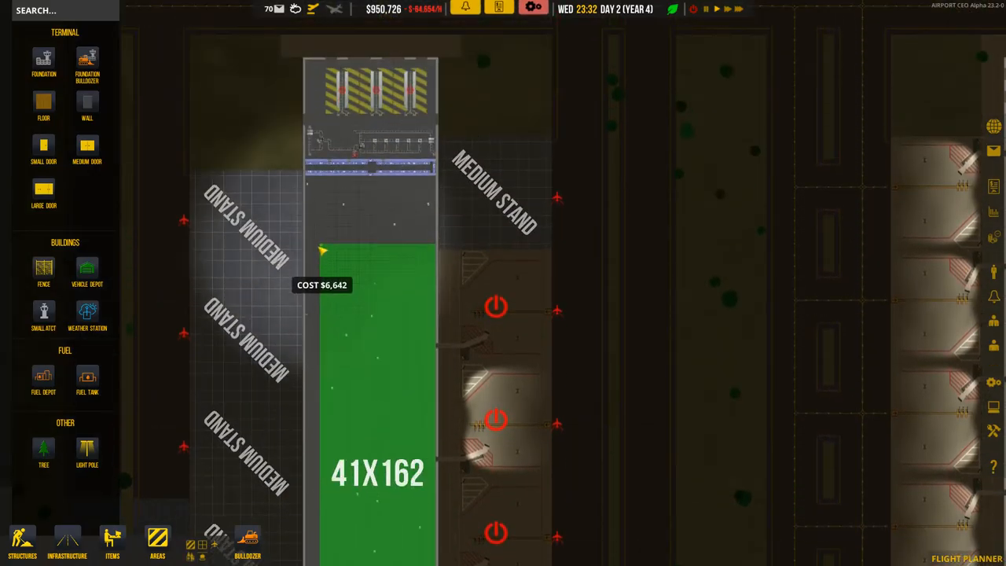
left_click_drag(322, 252, 310, 183)
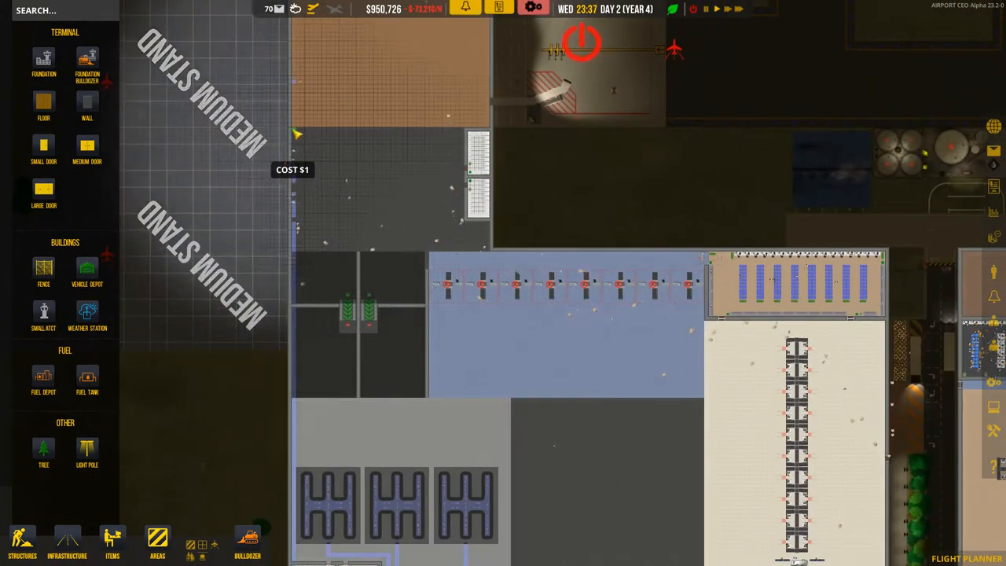
left_click_drag(298, 132, 464, 250)
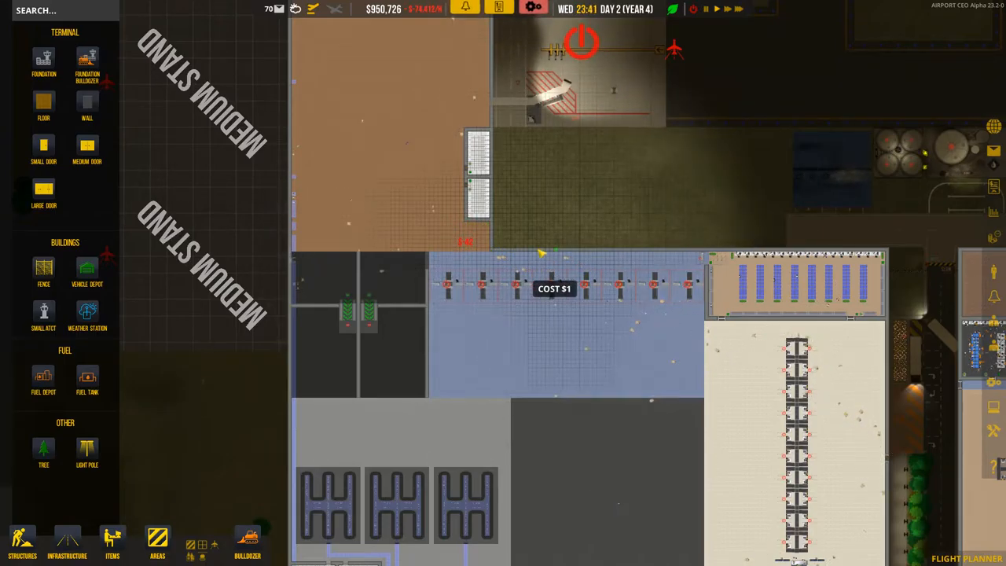
scroll("down", 3)
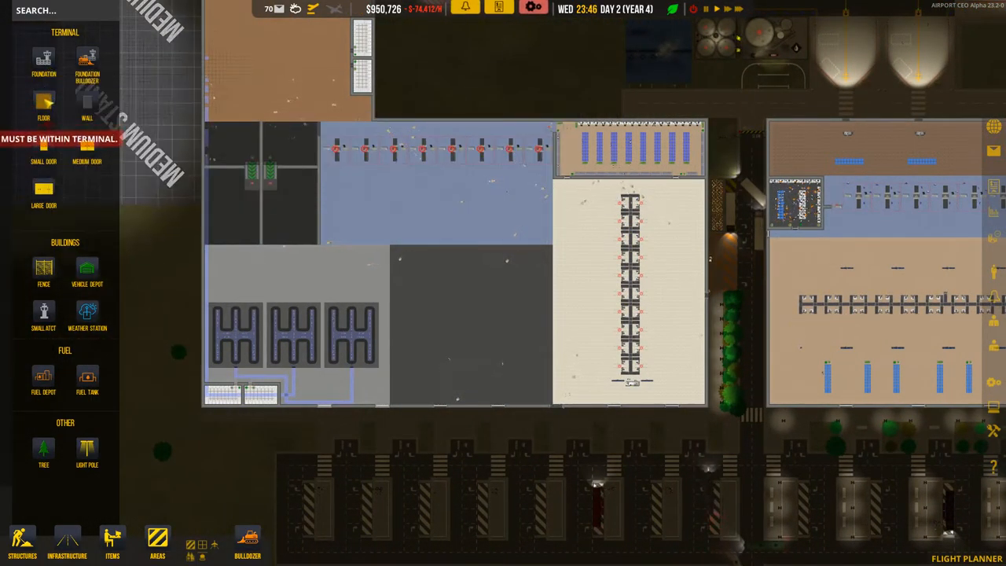
Patch the small floor gap beside the cream hall and finish the brown corridor flooring.
left_click(43, 106)
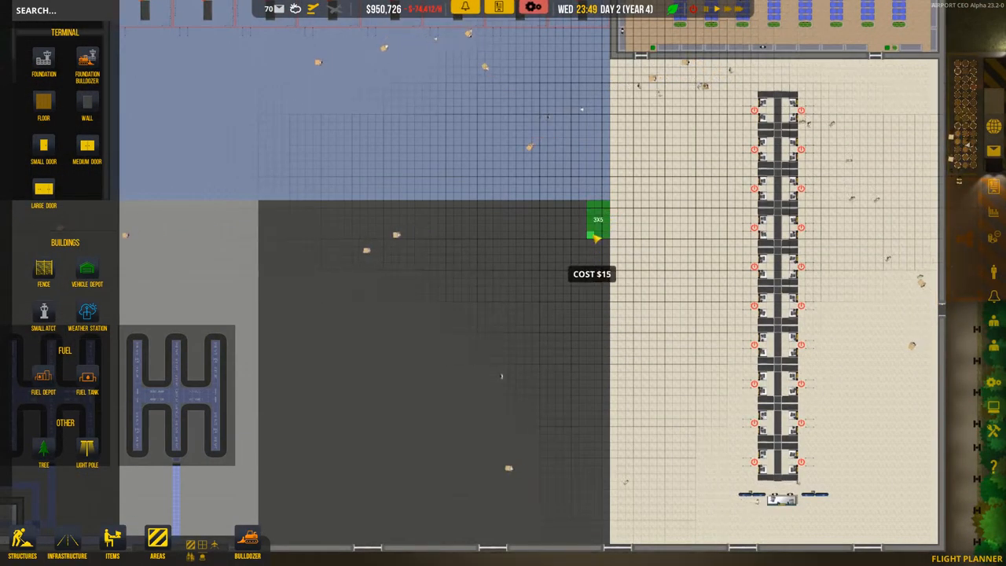
left_click(43, 106)
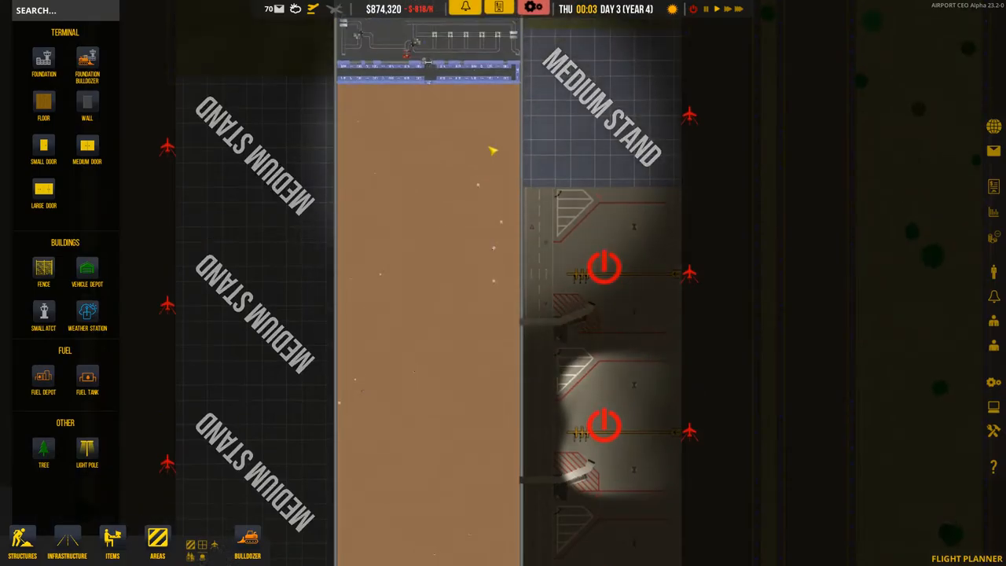
Lay a T-shaped bright blue walkway down the brown corridor to the security lanes.
scroll("down", 3)
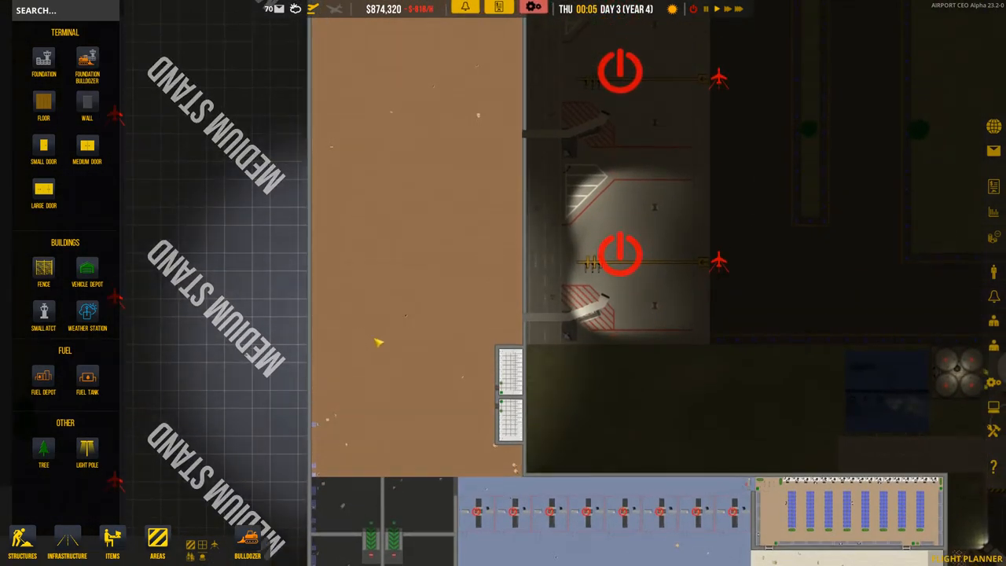
left_click(43, 106)
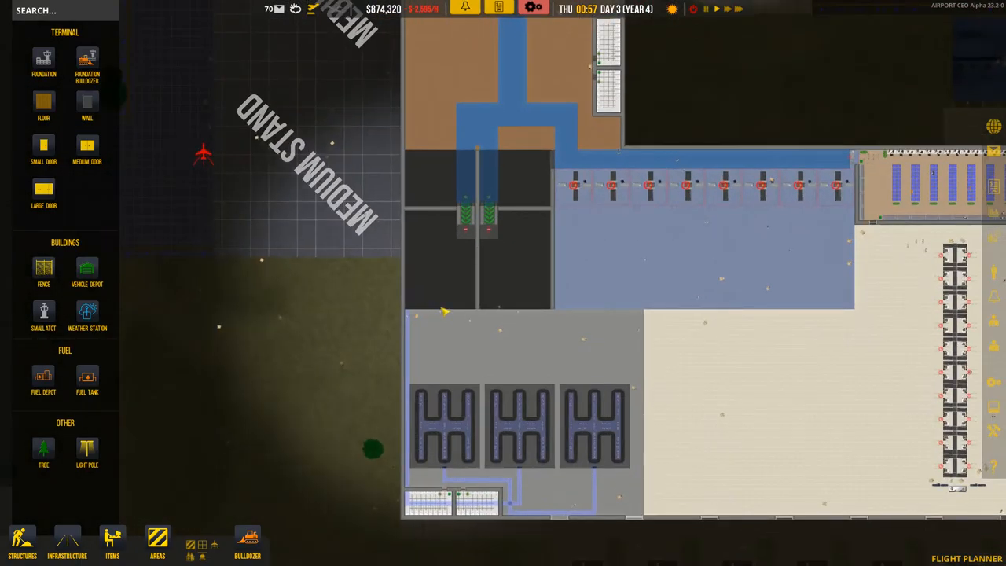
Extend the blue walkway below the security lanes, then draw a 30x4 strip toward the cream hall.
left_click(43, 106)
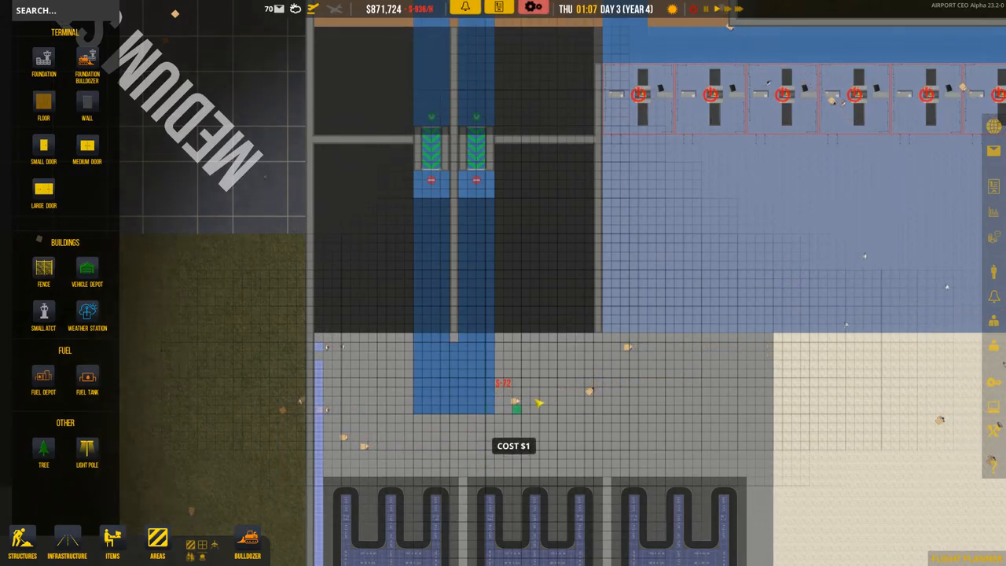
left_click_drag(515, 407, 699, 397)
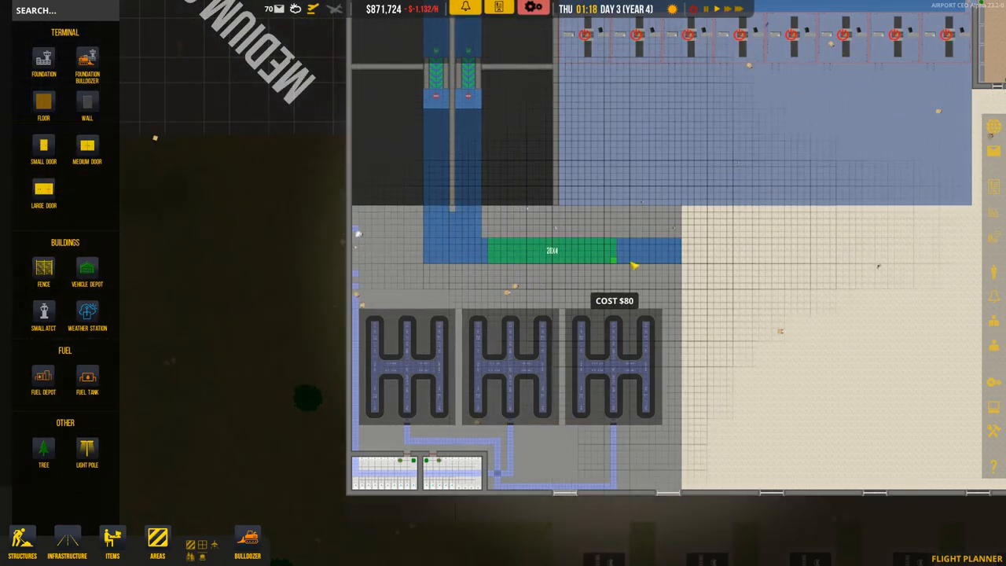
left_click_drag(615, 250, 682, 259)
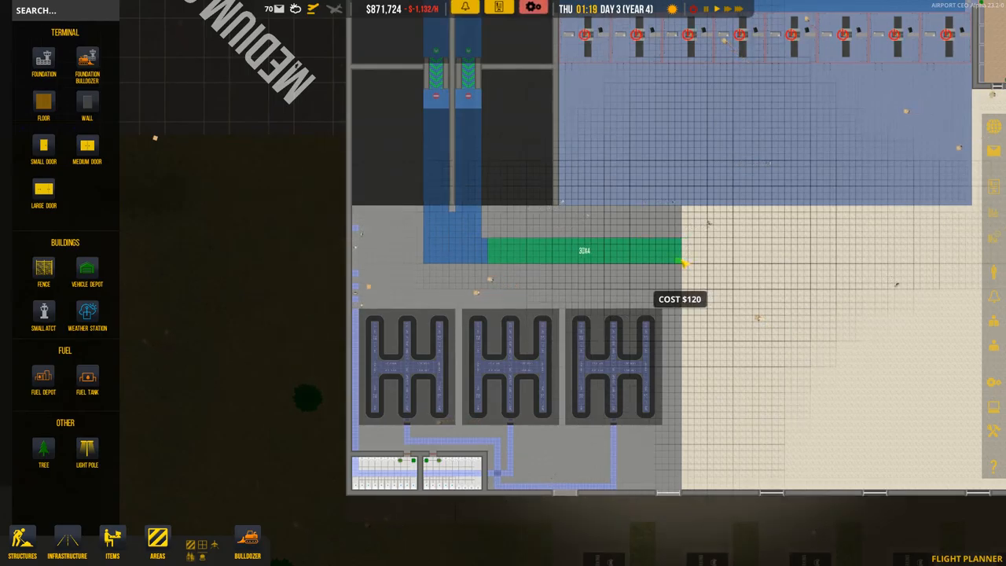